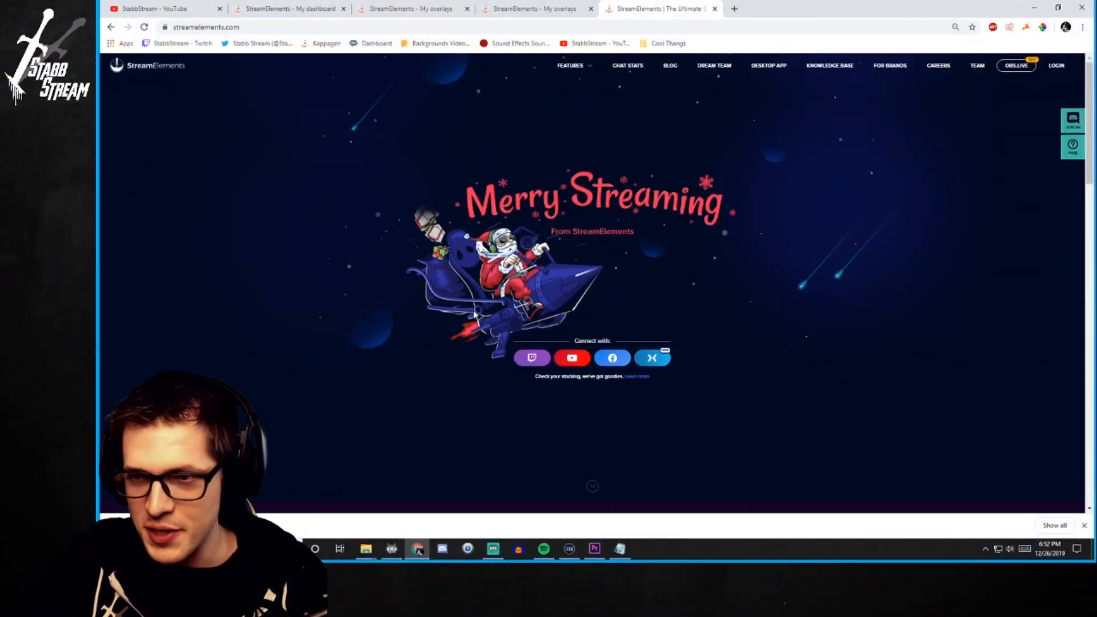
# Sign in to the StreamElements account and land on the dashboard
pyautogui.click(1056, 65)
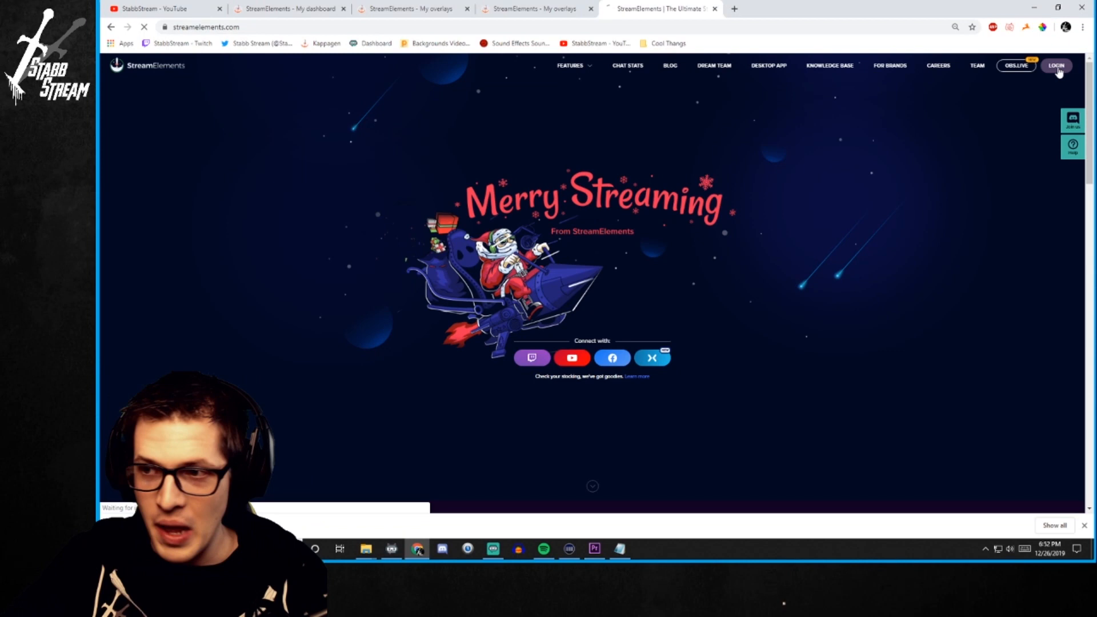
pyautogui.click(1056, 65)
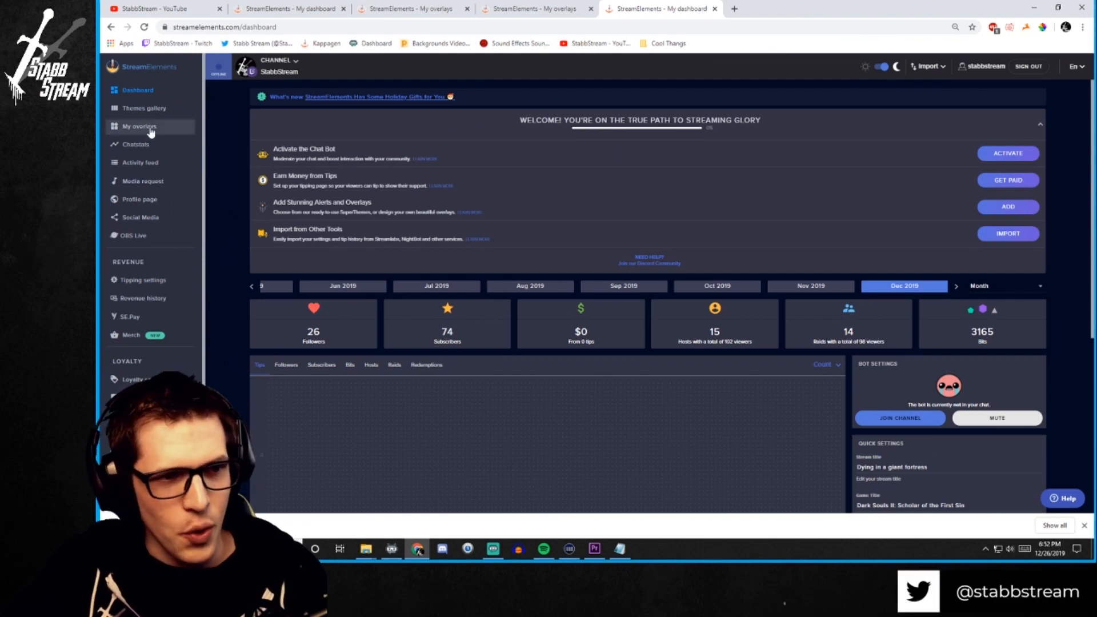
pyautogui.click(138, 127)
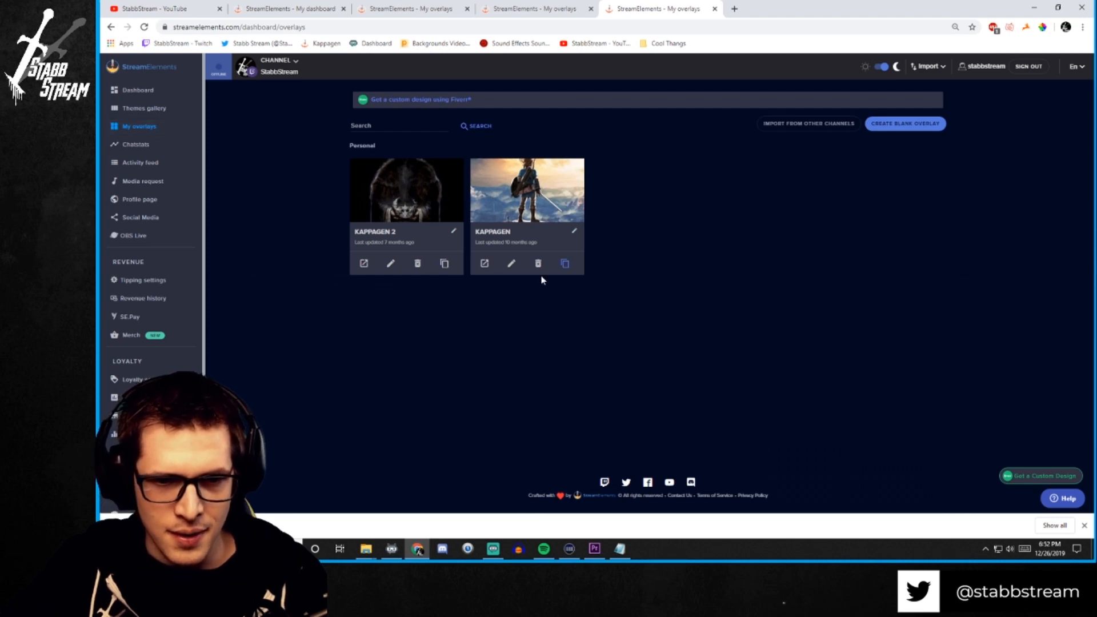
pyautogui.moveTo(706, 204)
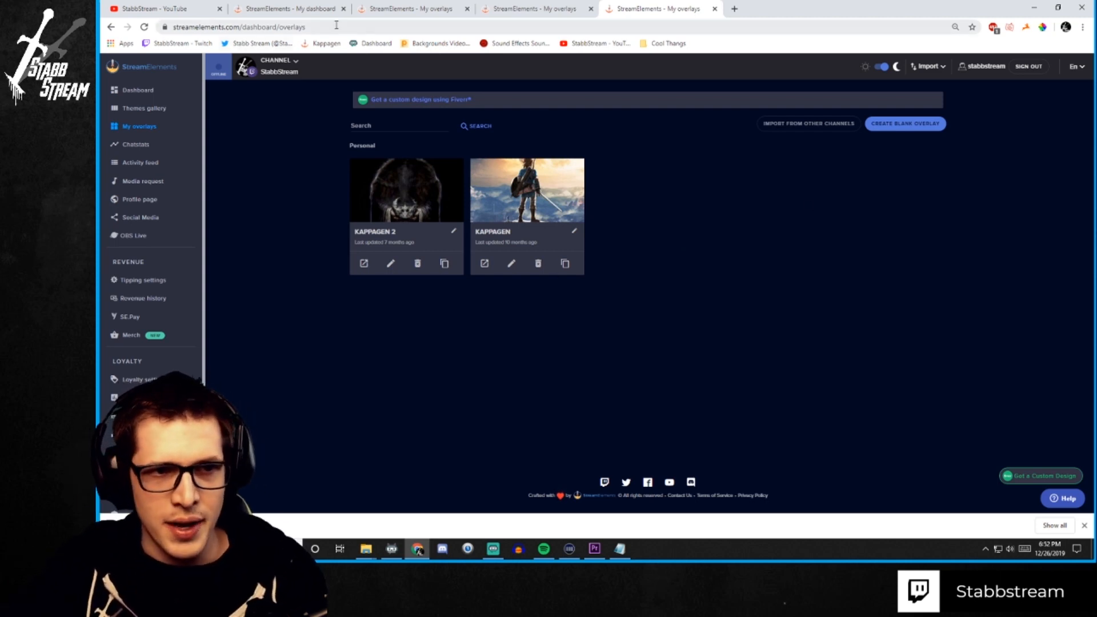
pyautogui.click(263, 26)
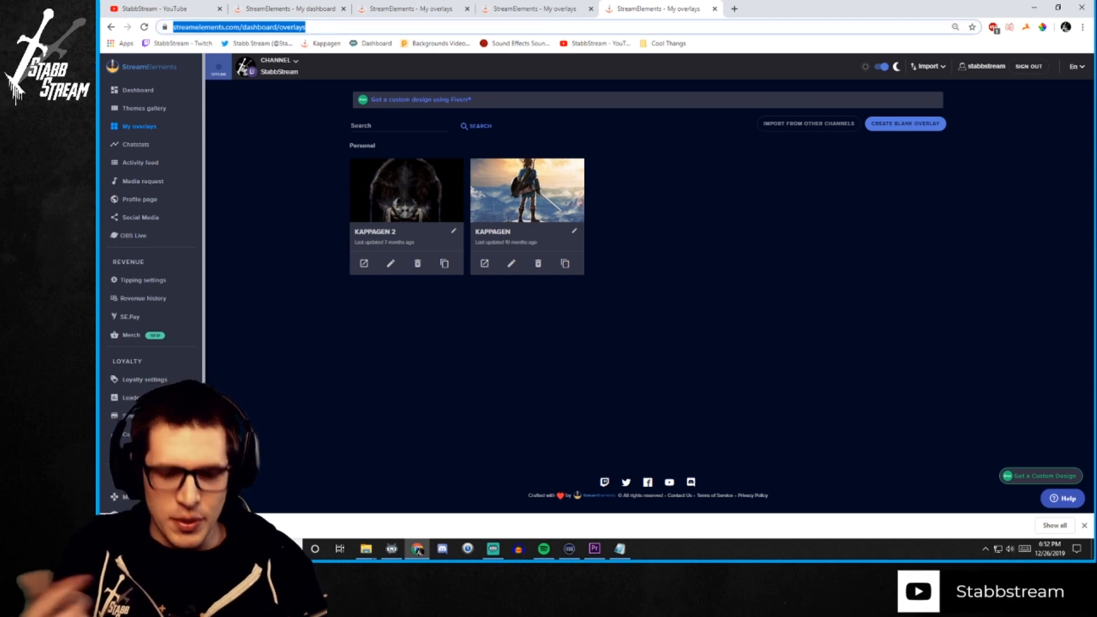
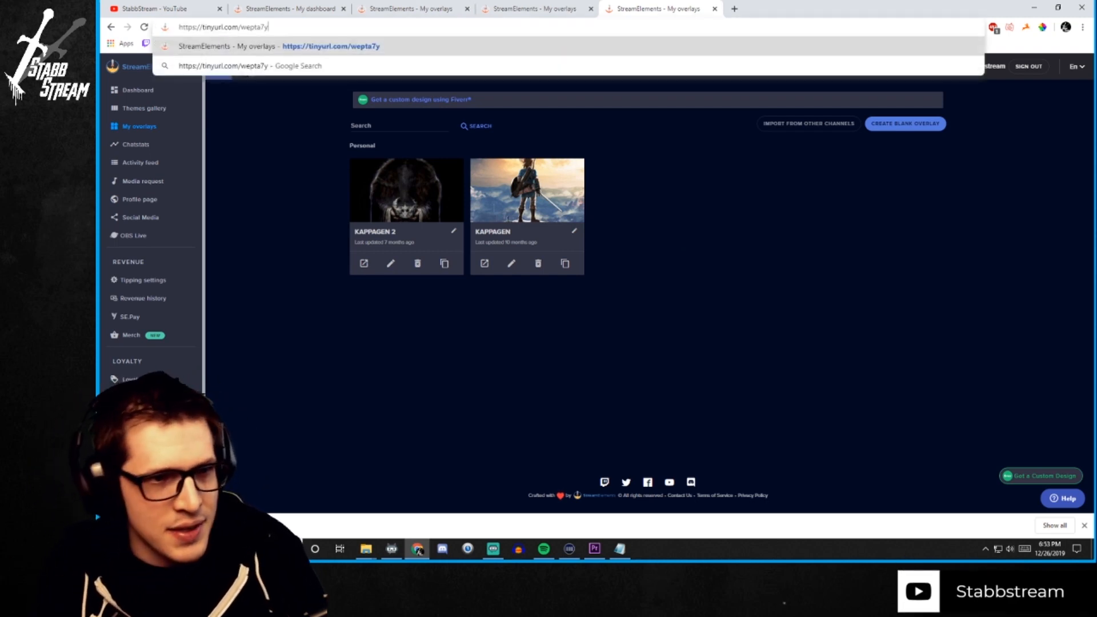
pyautogui.press('Return')
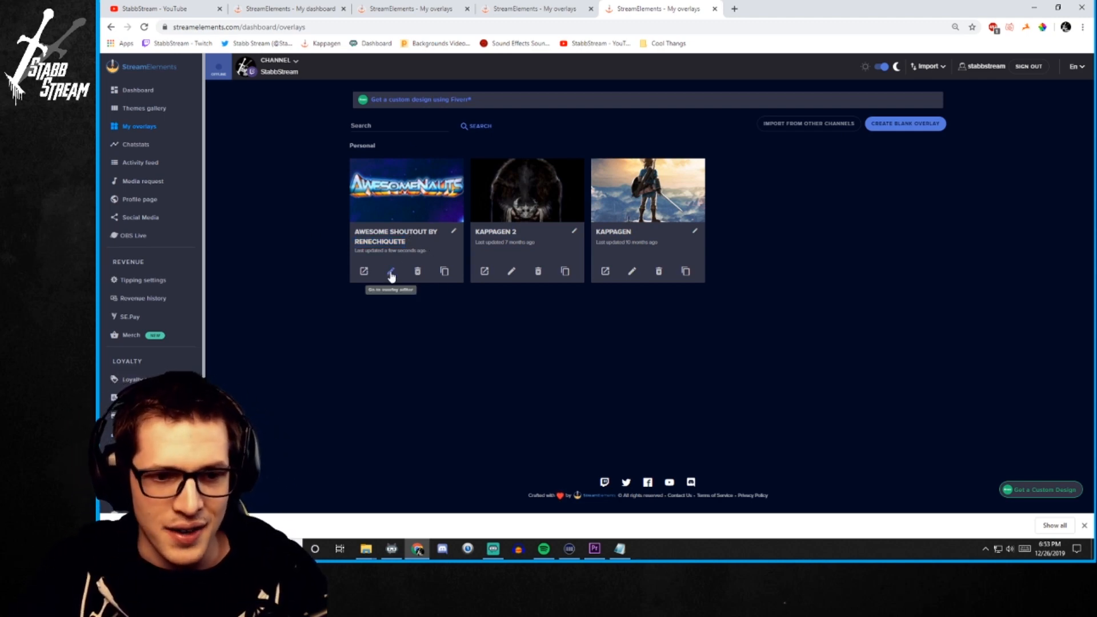
pyautogui.click(391, 272)
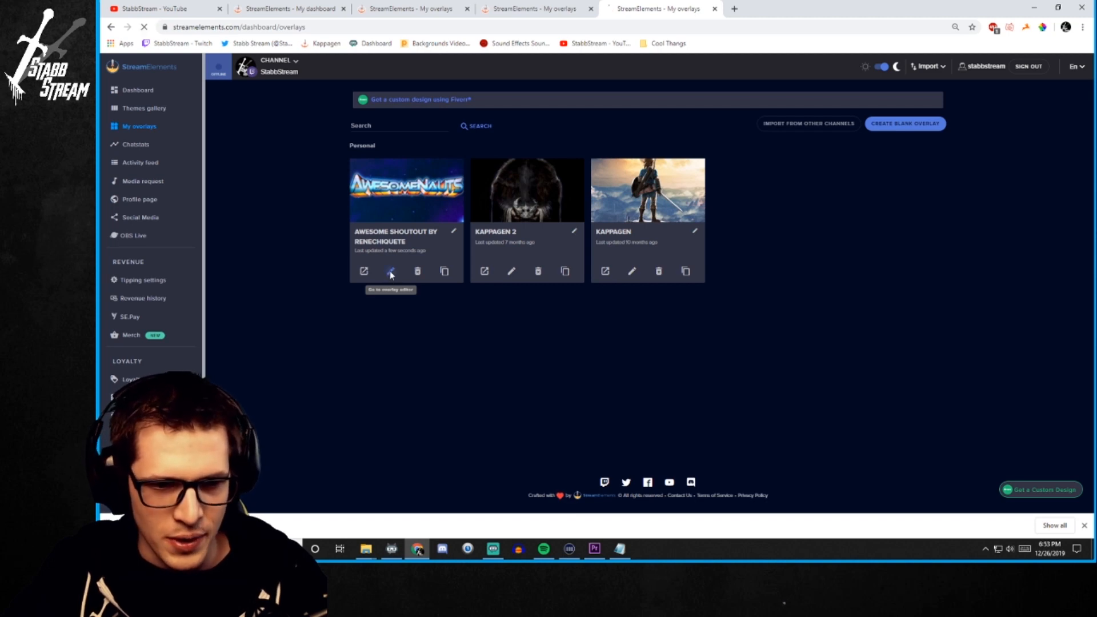
# Review the widget settings, keeping 6800 ms duration, the !so command and channel-logo fallback
pyautogui.click(391, 272)
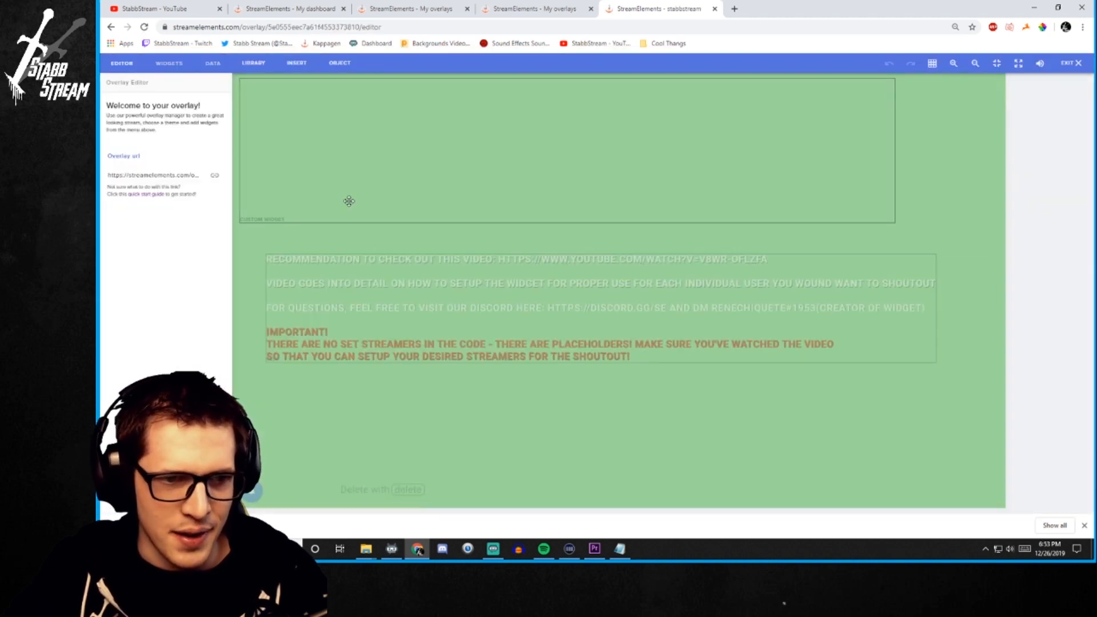
pyautogui.moveTo(389, 172)
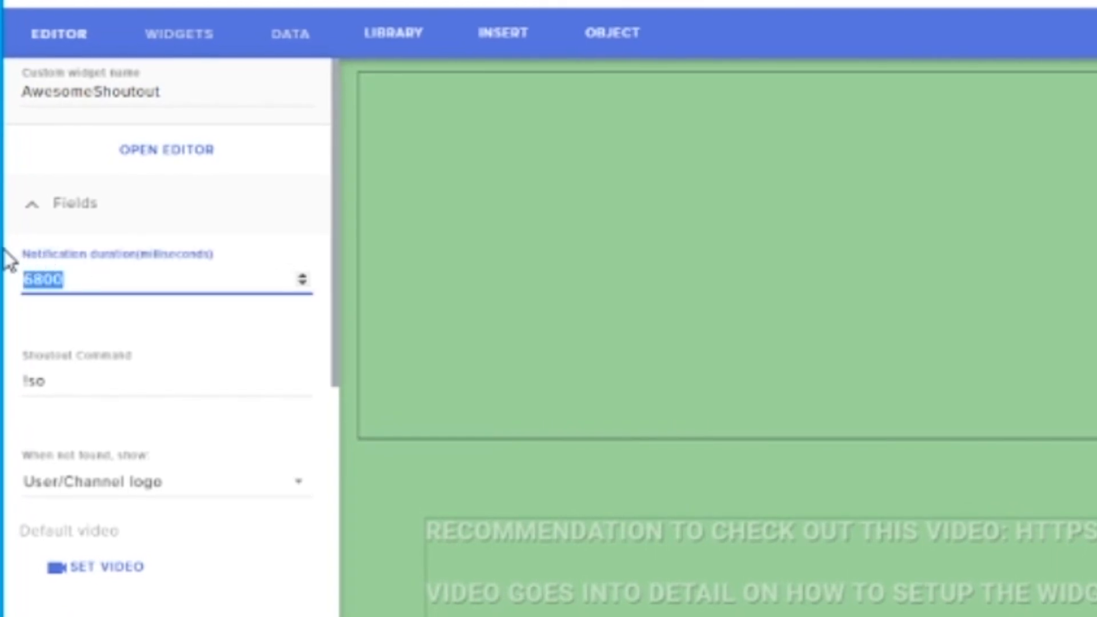
pyautogui.click(116, 291)
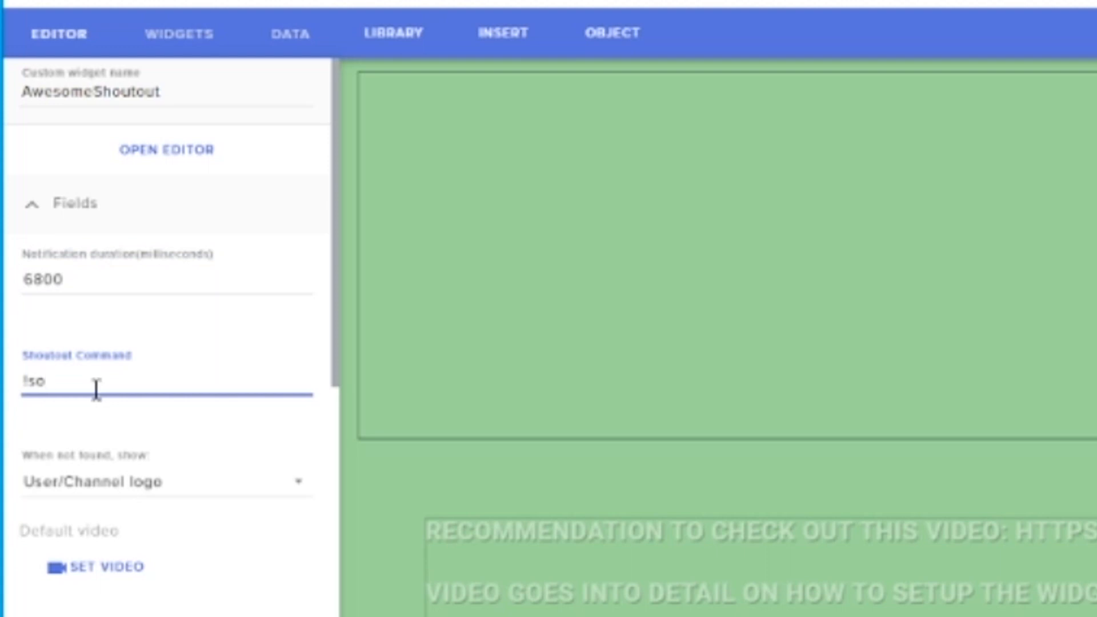
pyautogui.click(166, 481)
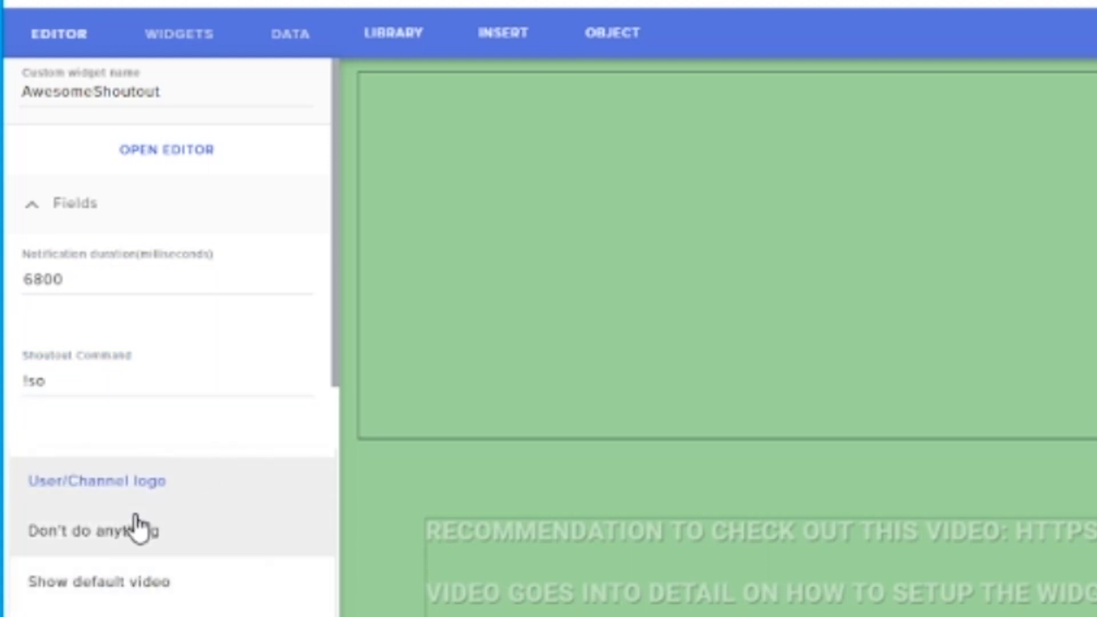
pyautogui.click(96, 480)
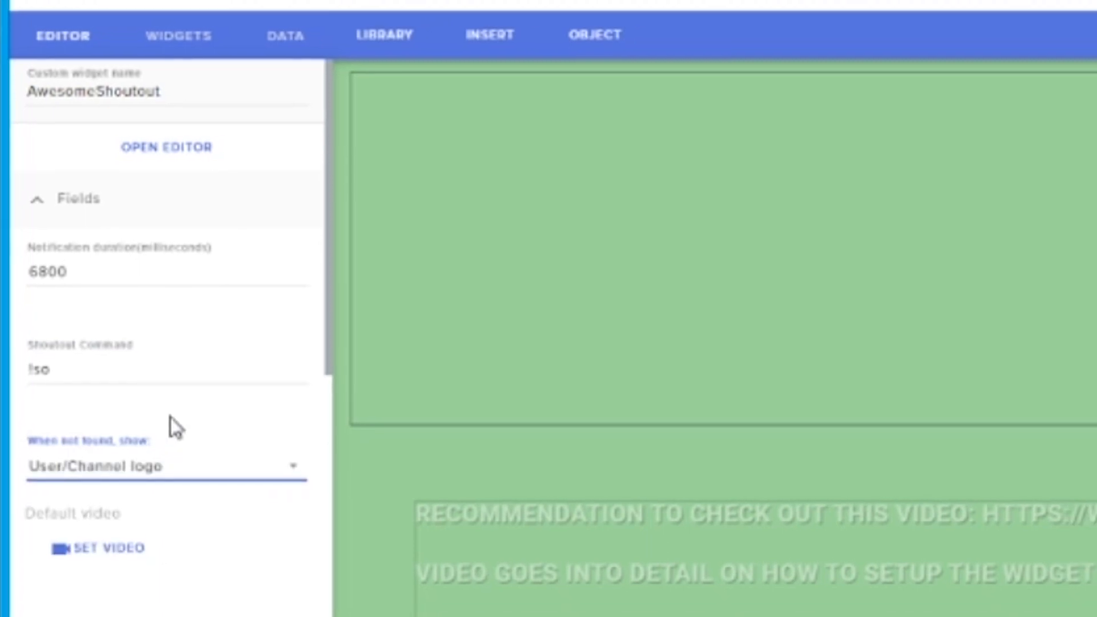
pyautogui.scroll(-3)
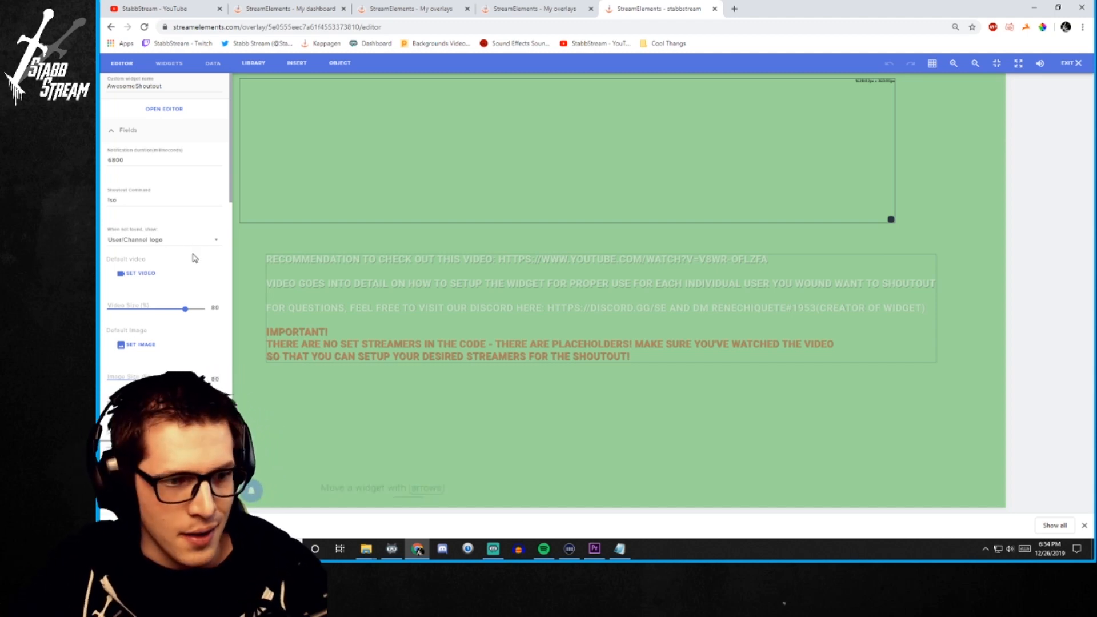
pyautogui.scroll(-3)
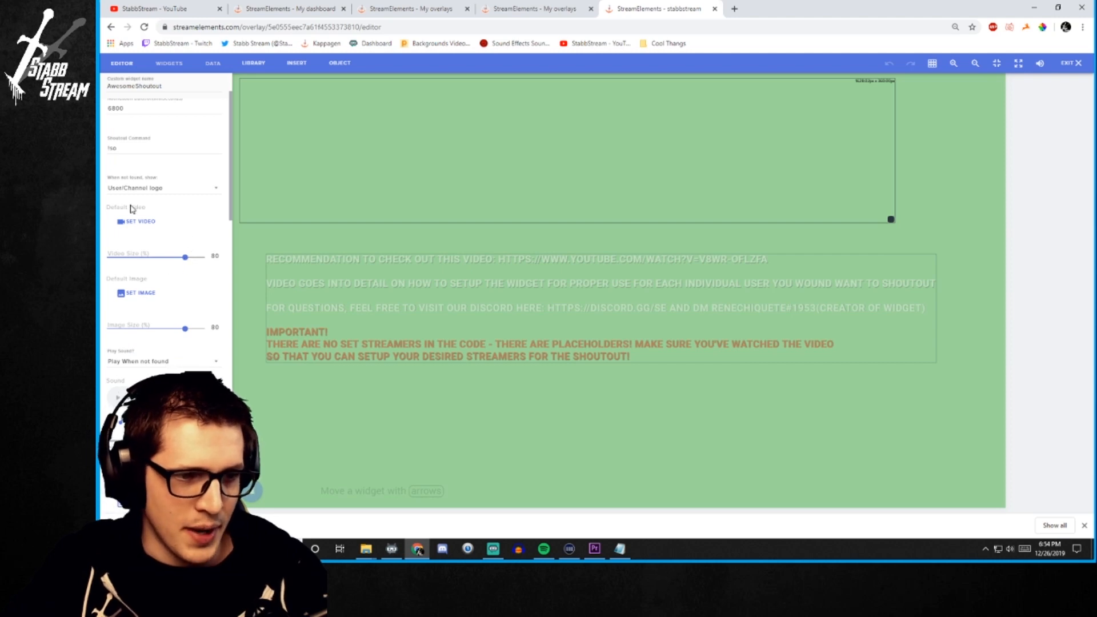
pyautogui.scroll(-3)
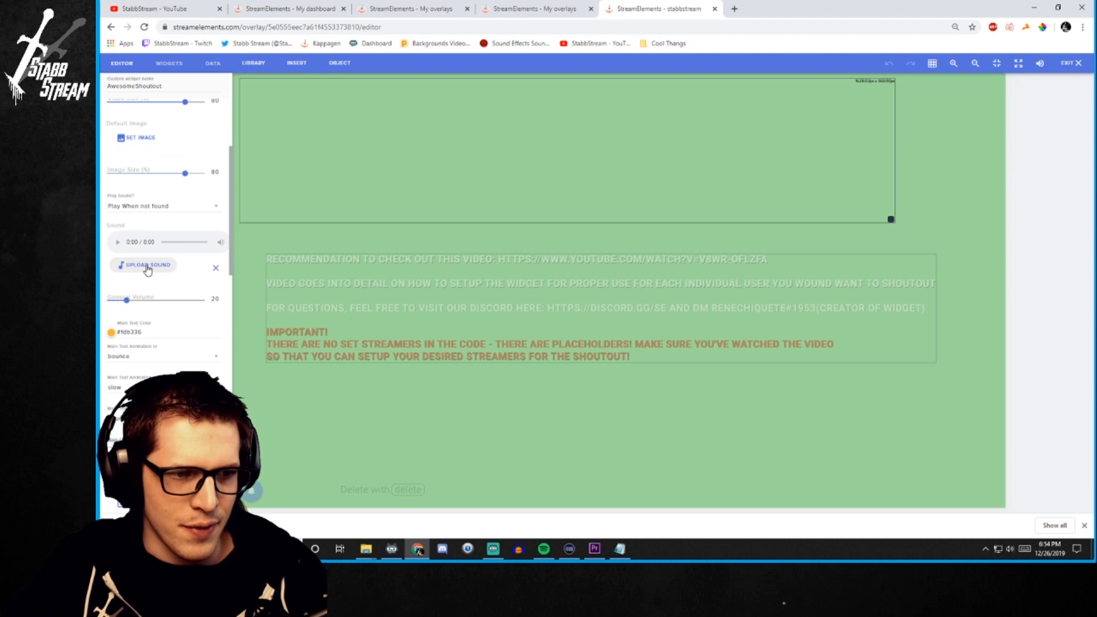
# Upload a four-second sound clip from the media library to the shoutout widget
pyautogui.click(144, 264)
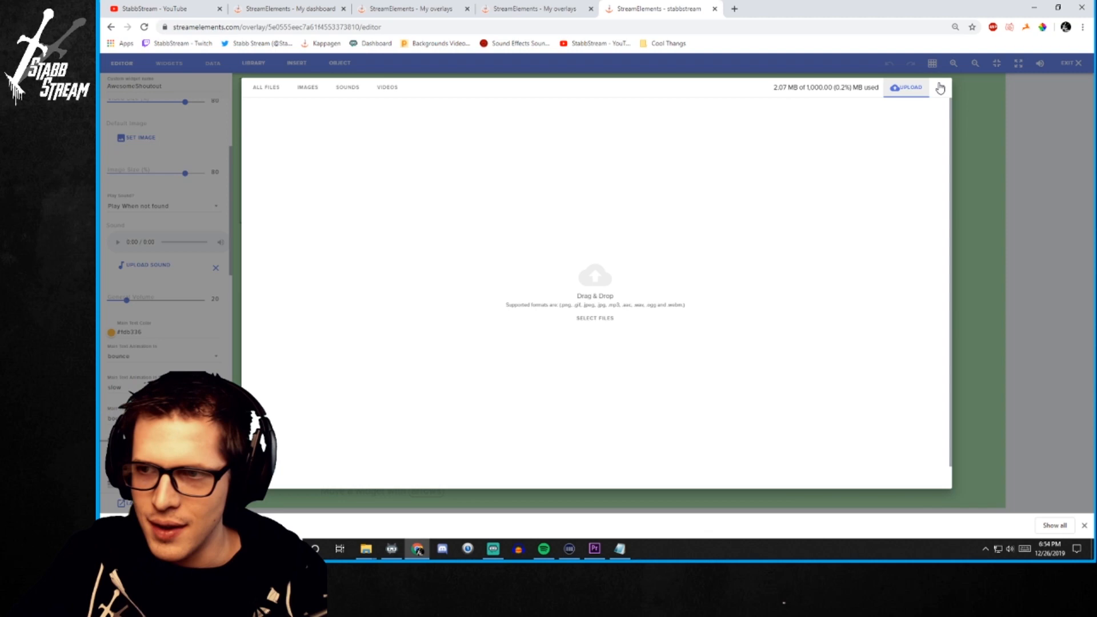
pyautogui.click(940, 88)
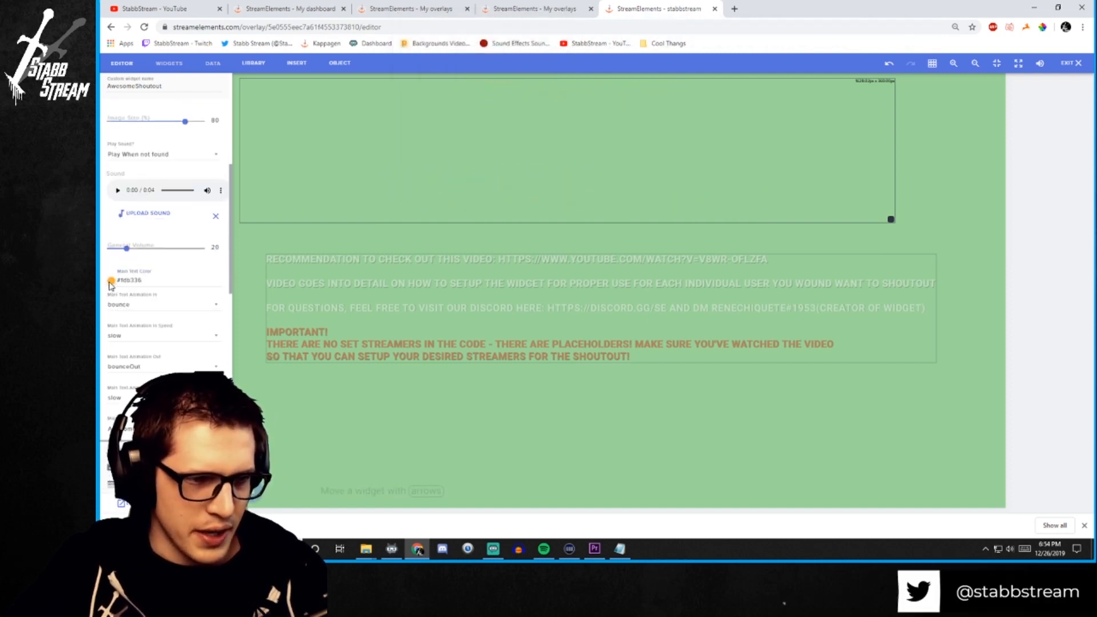
pyautogui.click(111, 282)
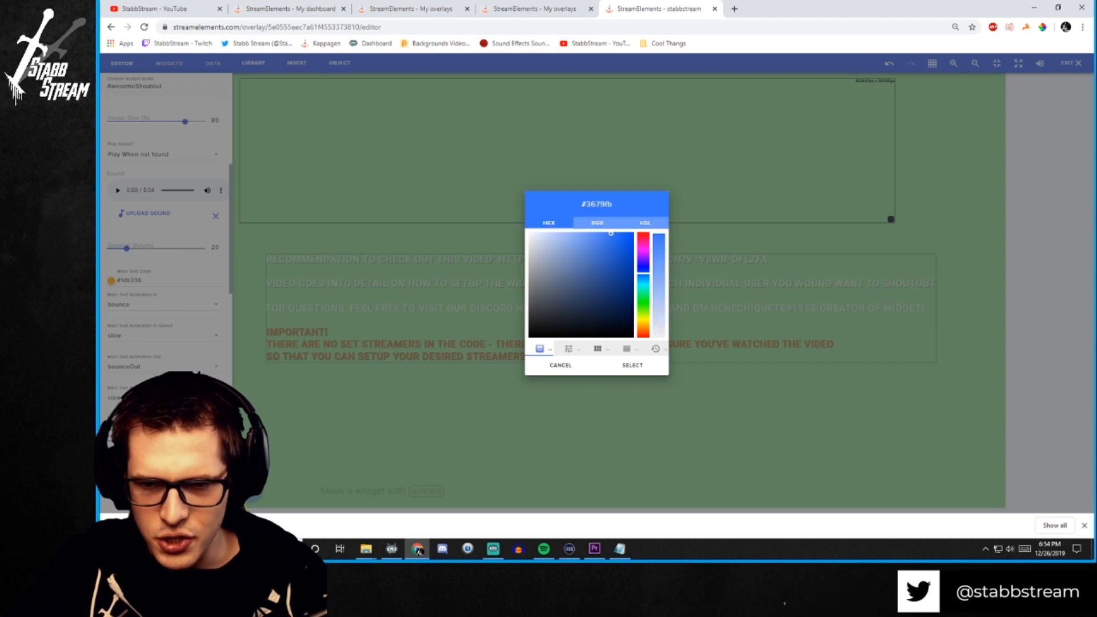
pyautogui.click(597, 274)
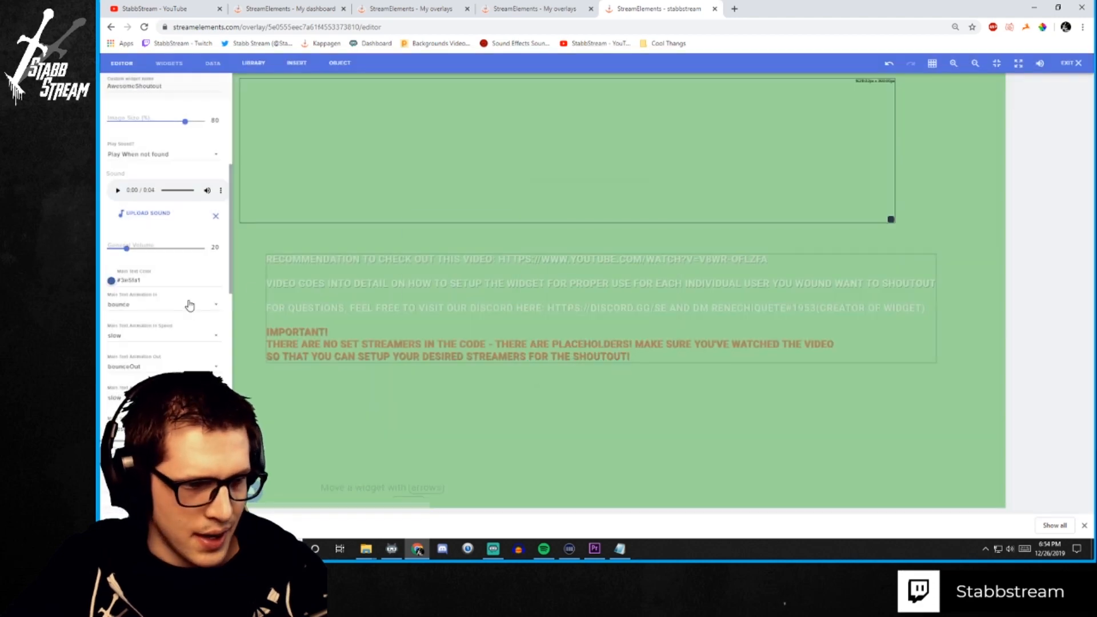
pyautogui.tripleClick(129, 280)
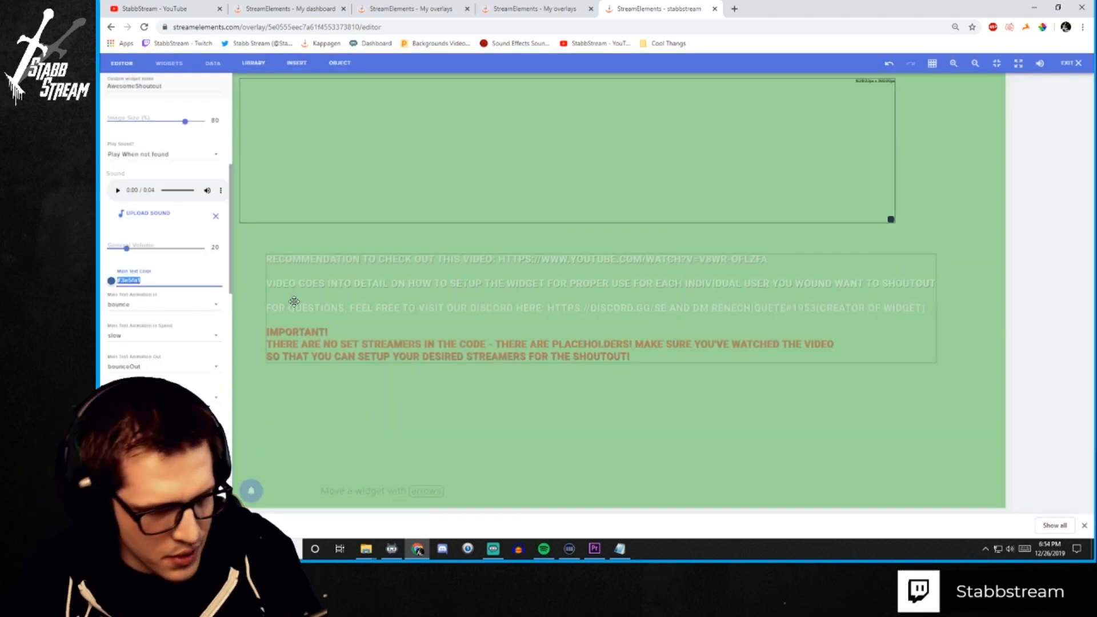
pyautogui.scroll(-3)
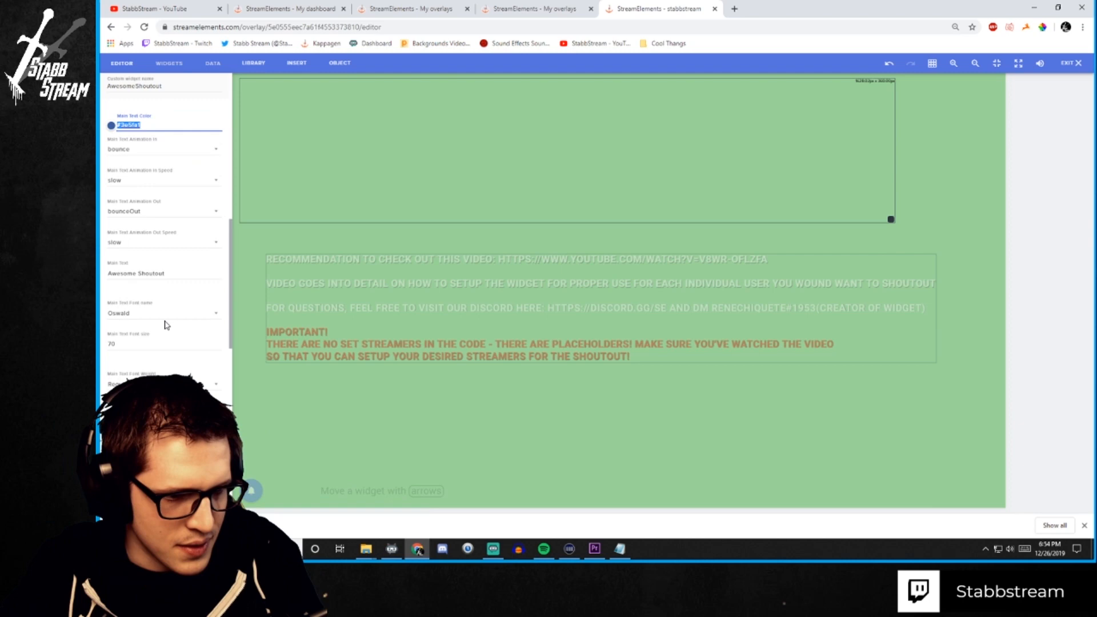
pyautogui.scroll(-3)
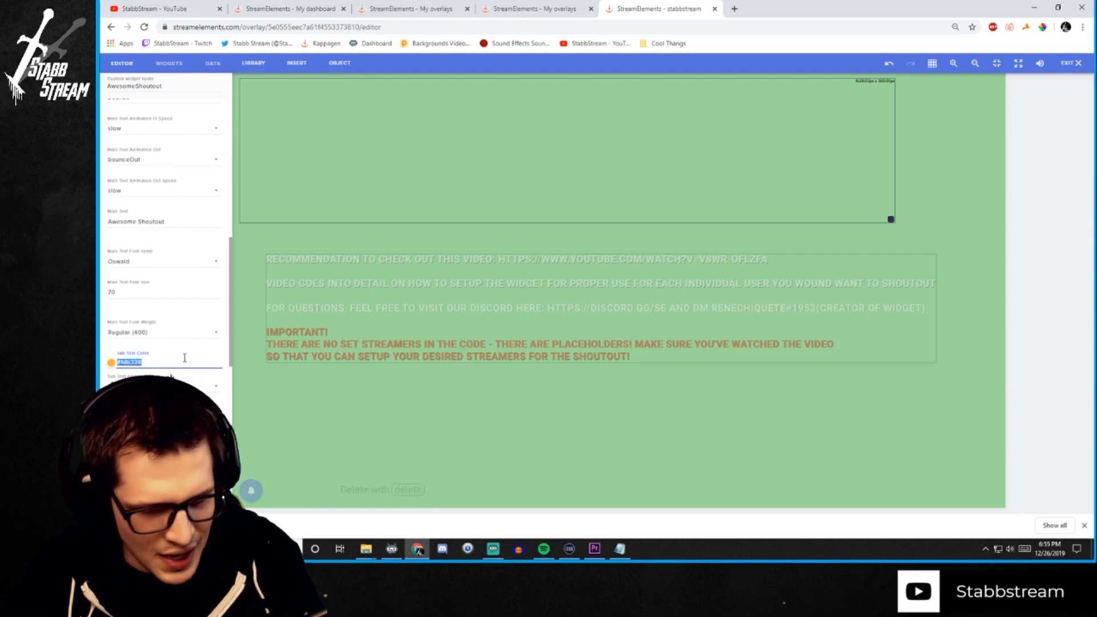
pyautogui.write('#2e5fa1')
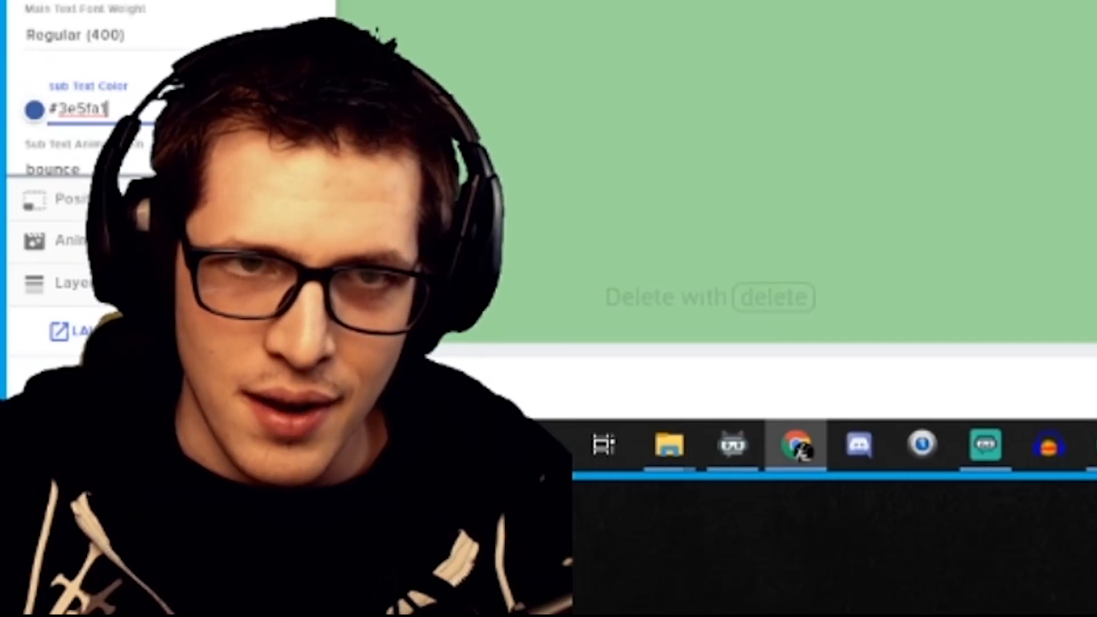
pyautogui.click(253, 332)
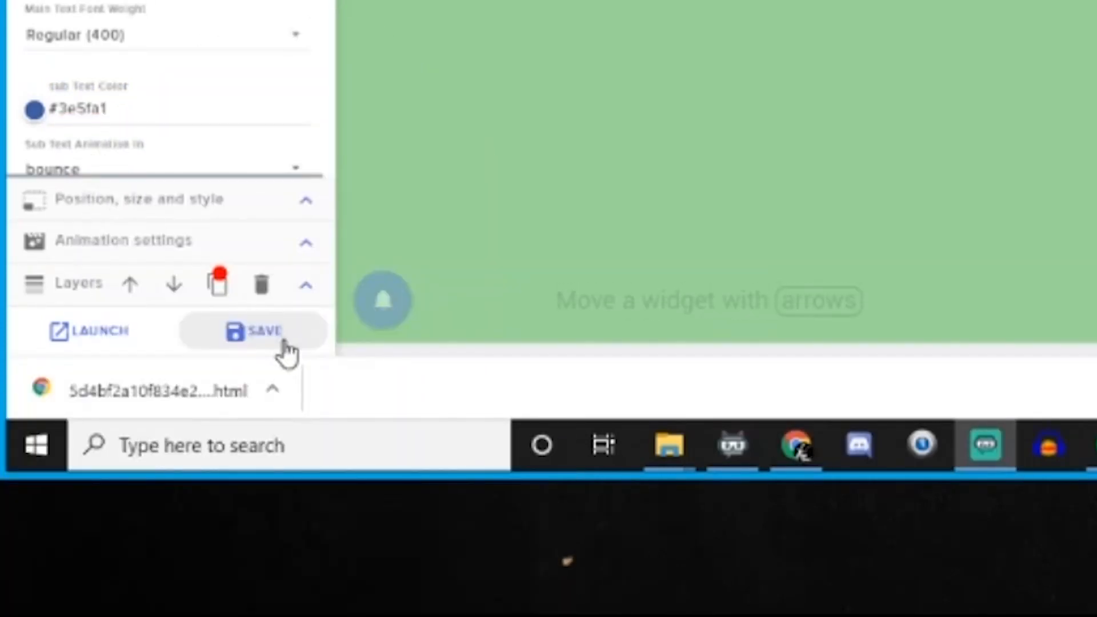
pyautogui.moveTo(294, 343)
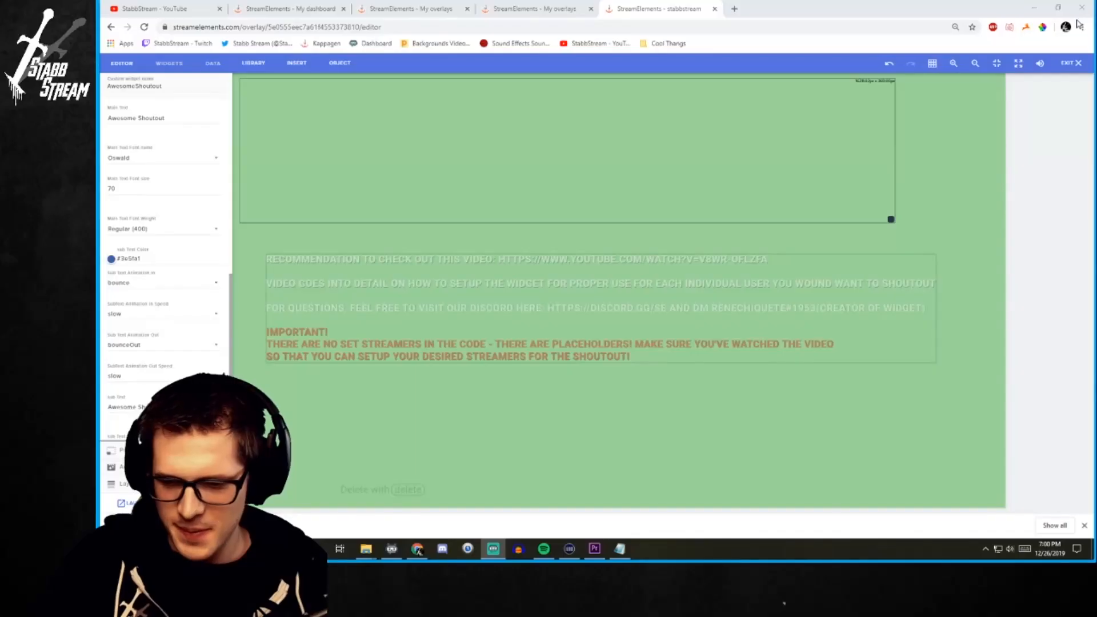
pyautogui.moveTo(745, 11)
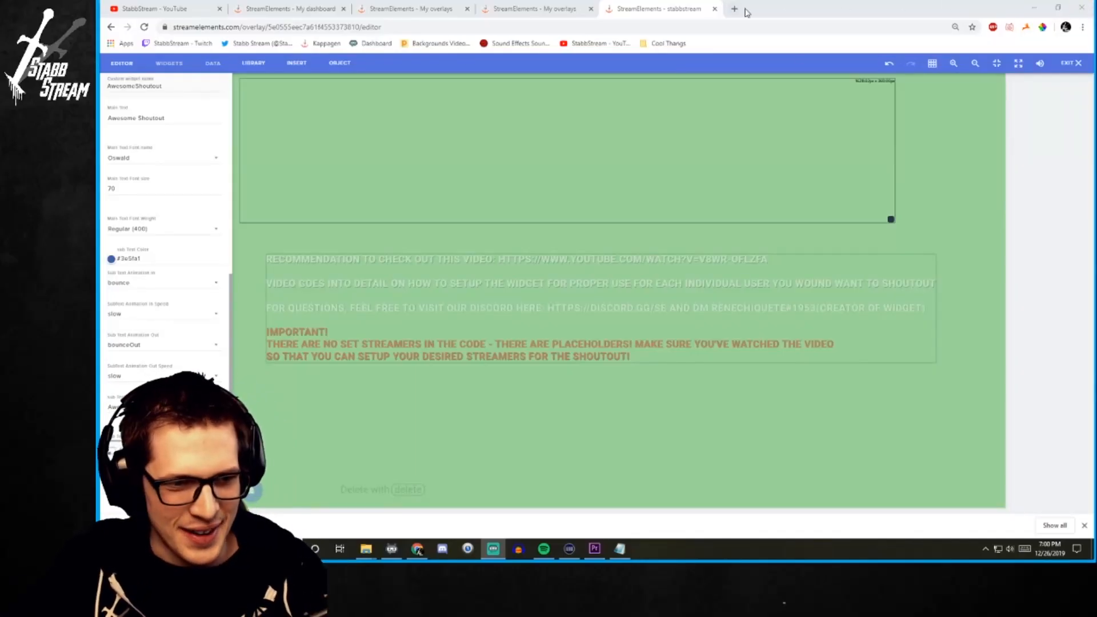
# Set the sub text entrance animation to lightSpeedIn at fast speed
pyautogui.scroll(-3)
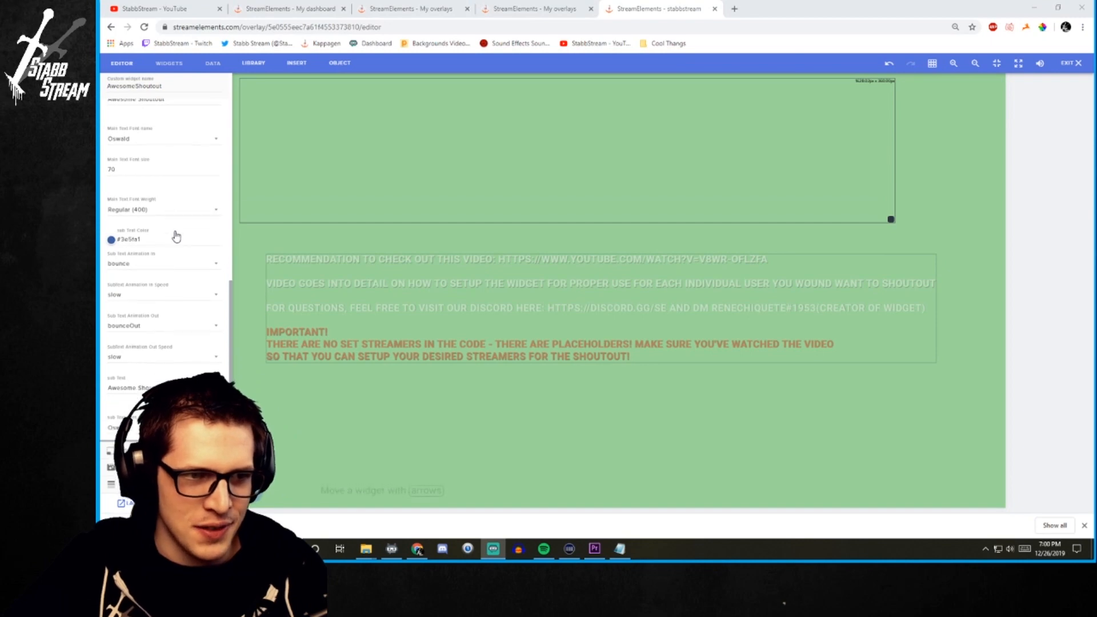
pyautogui.scroll(-3)
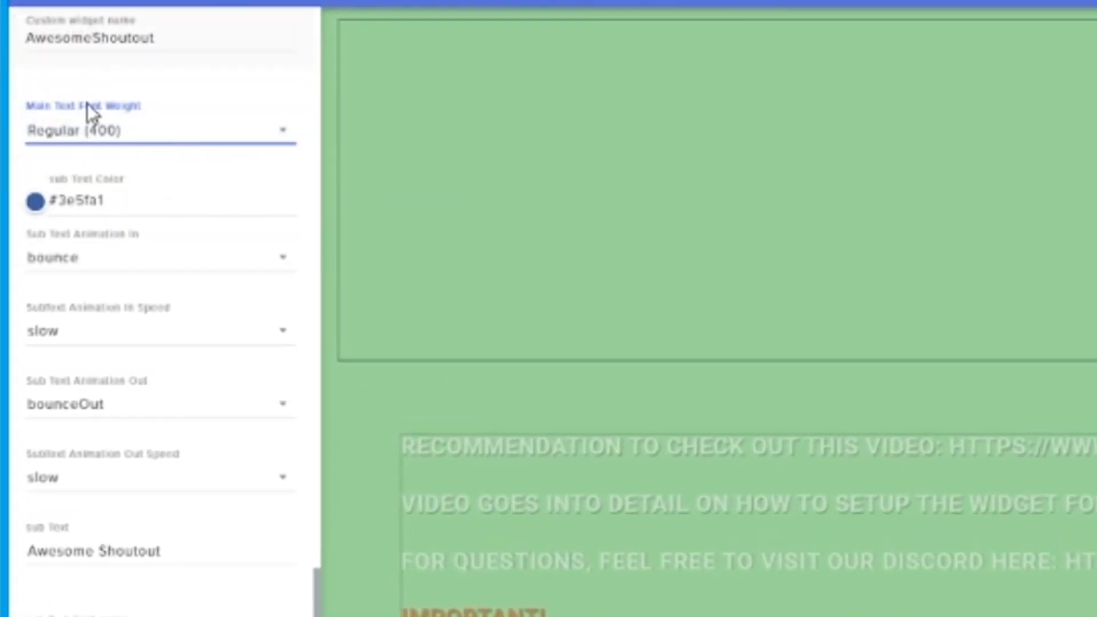
pyautogui.moveTo(66, 132)
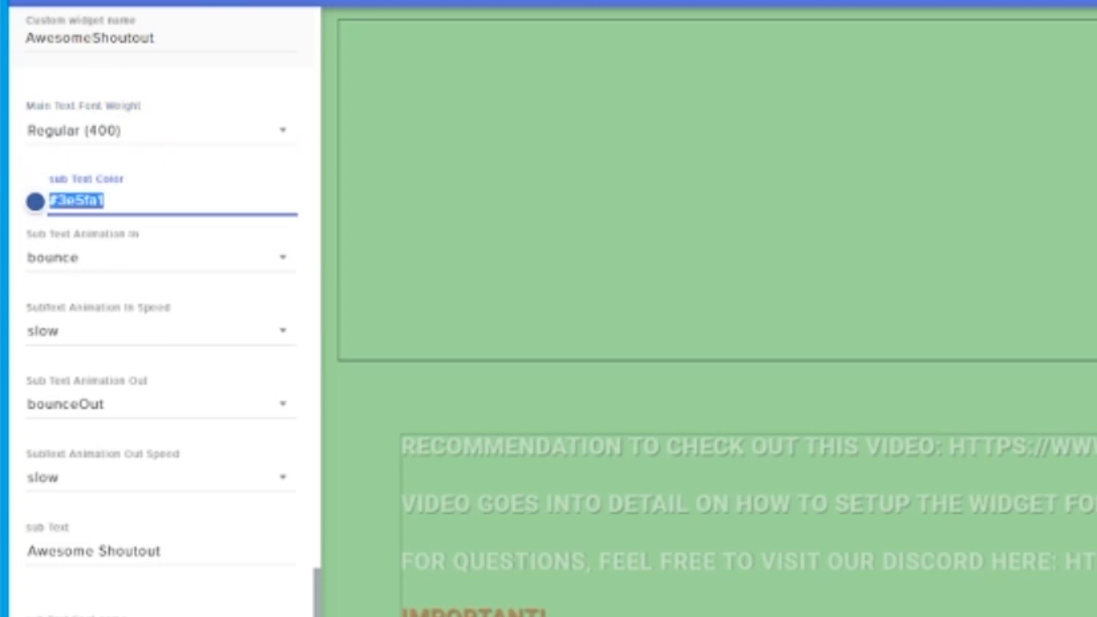
pyautogui.click(154, 257)
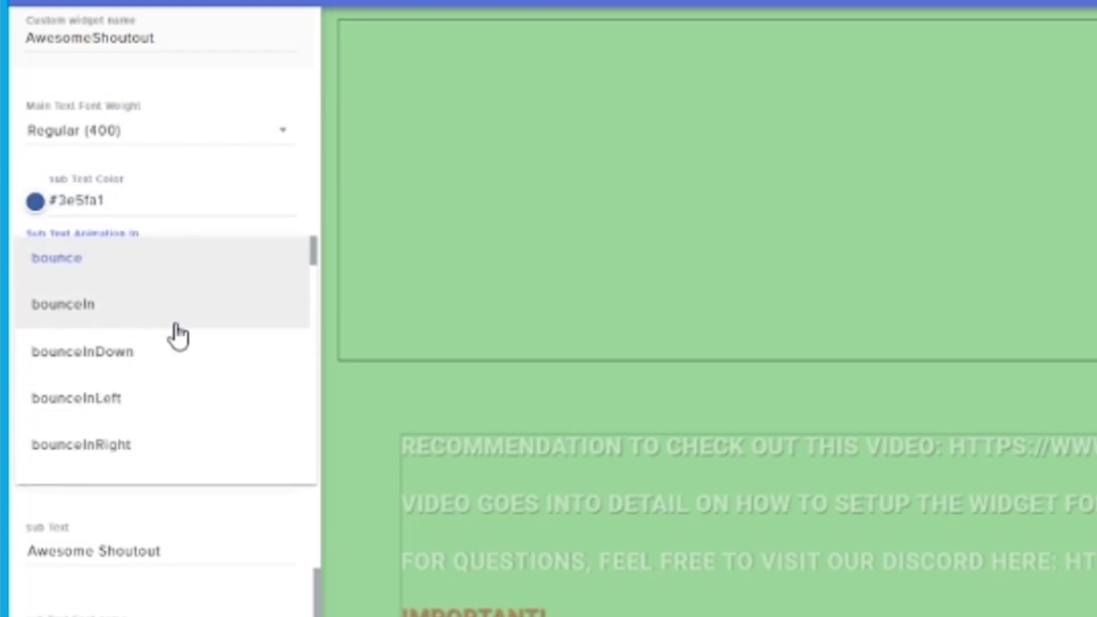
pyautogui.scroll(-3)
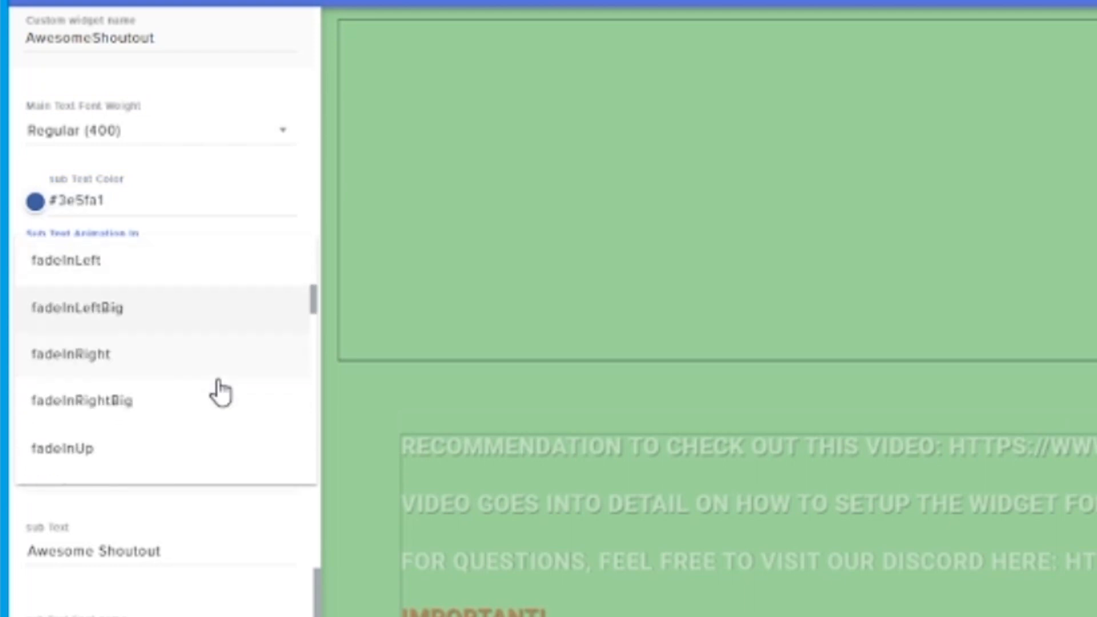
pyautogui.scroll(-3)
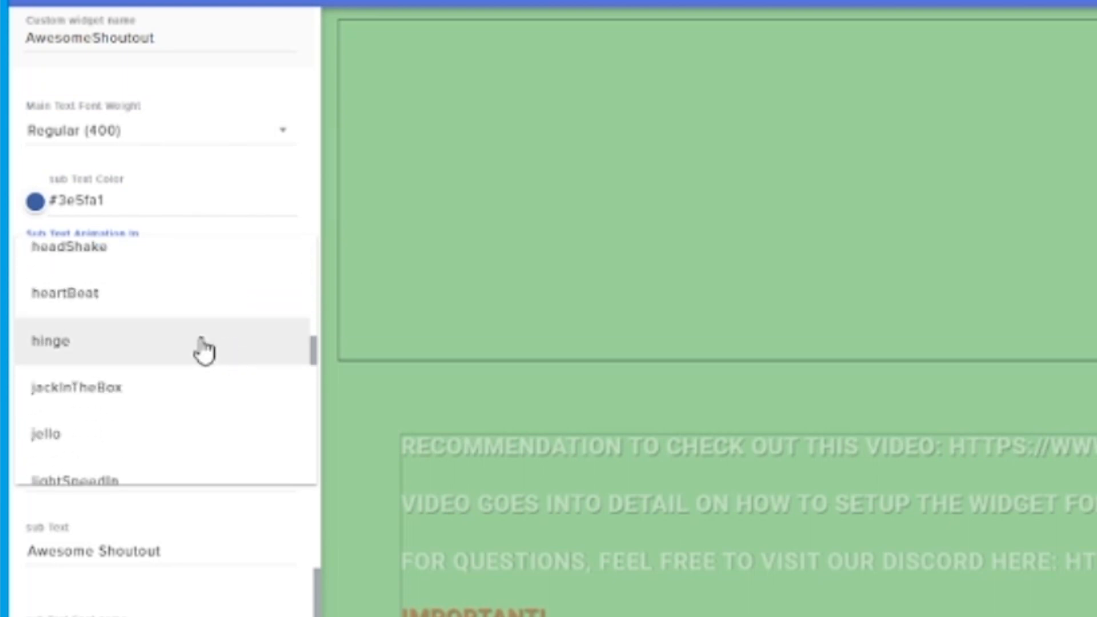
pyautogui.click(73, 482)
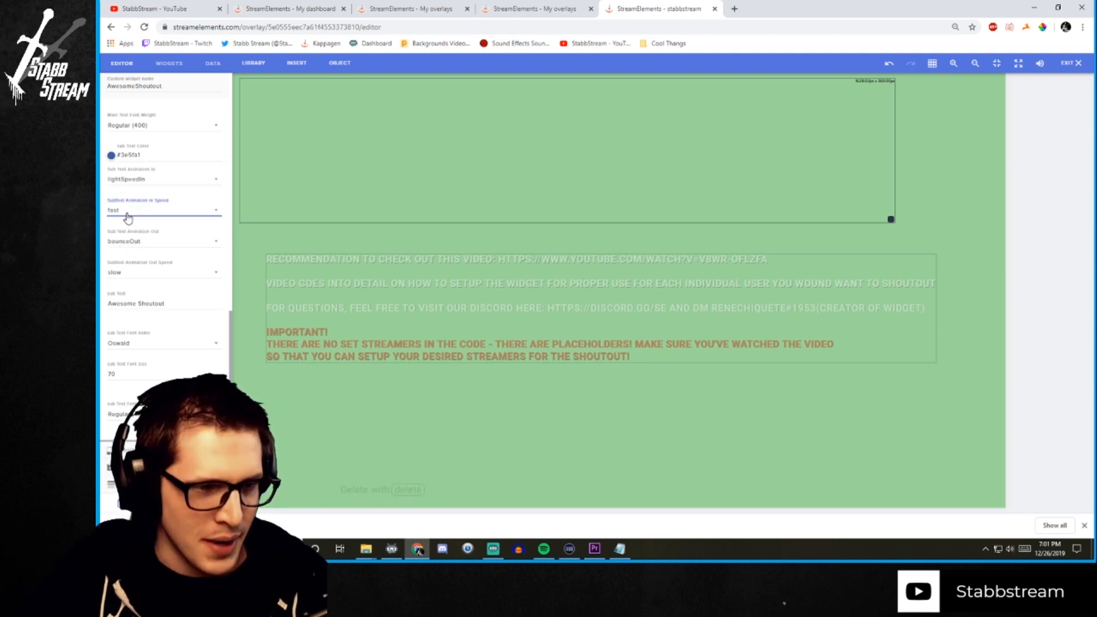
# Set the sub text exit animation to zoomOutRight
pyautogui.click(163, 242)
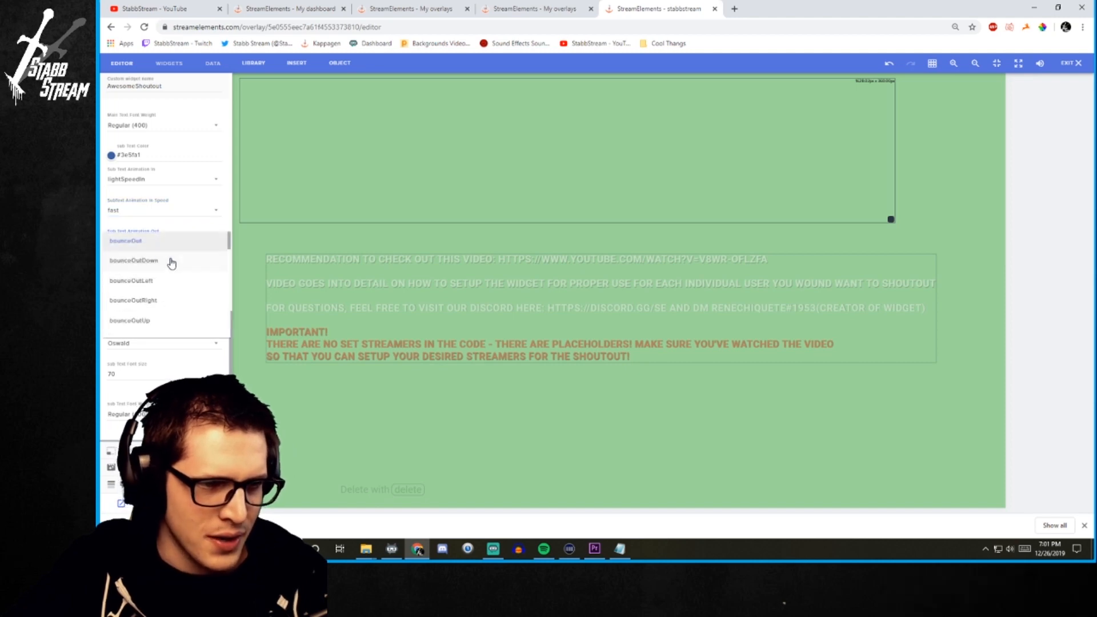
pyautogui.scroll(-3)
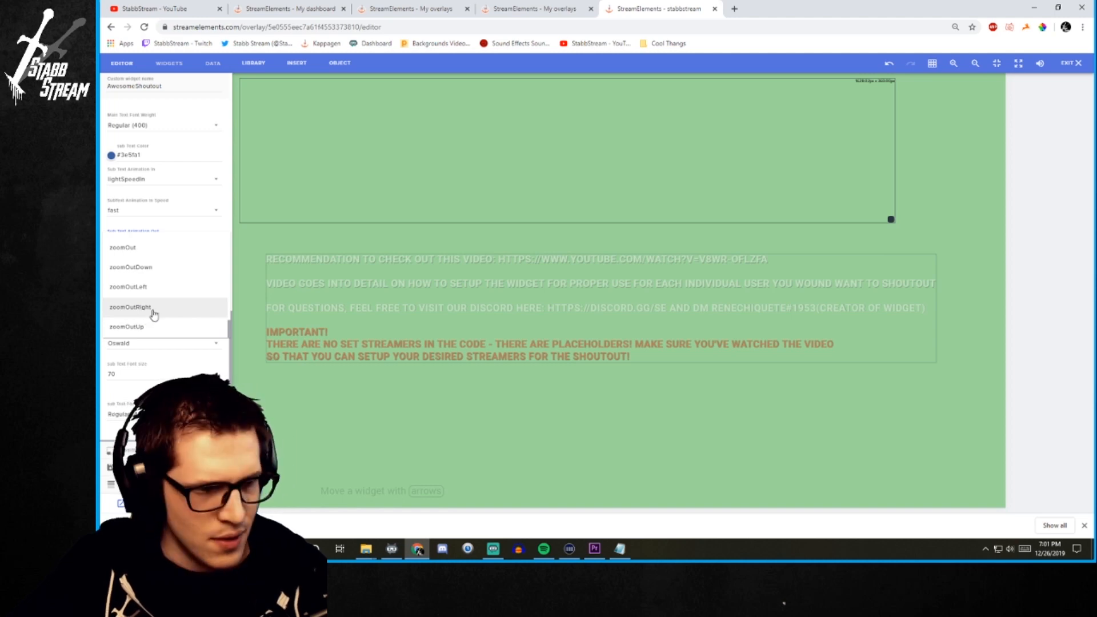
pyautogui.click(130, 308)
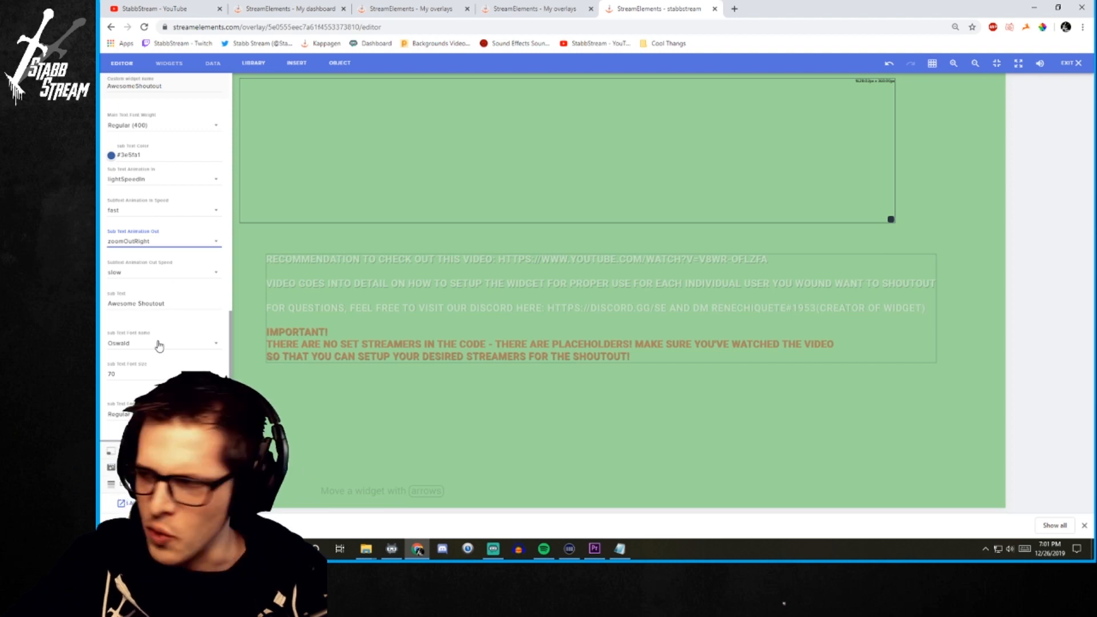
pyautogui.moveTo(168, 298)
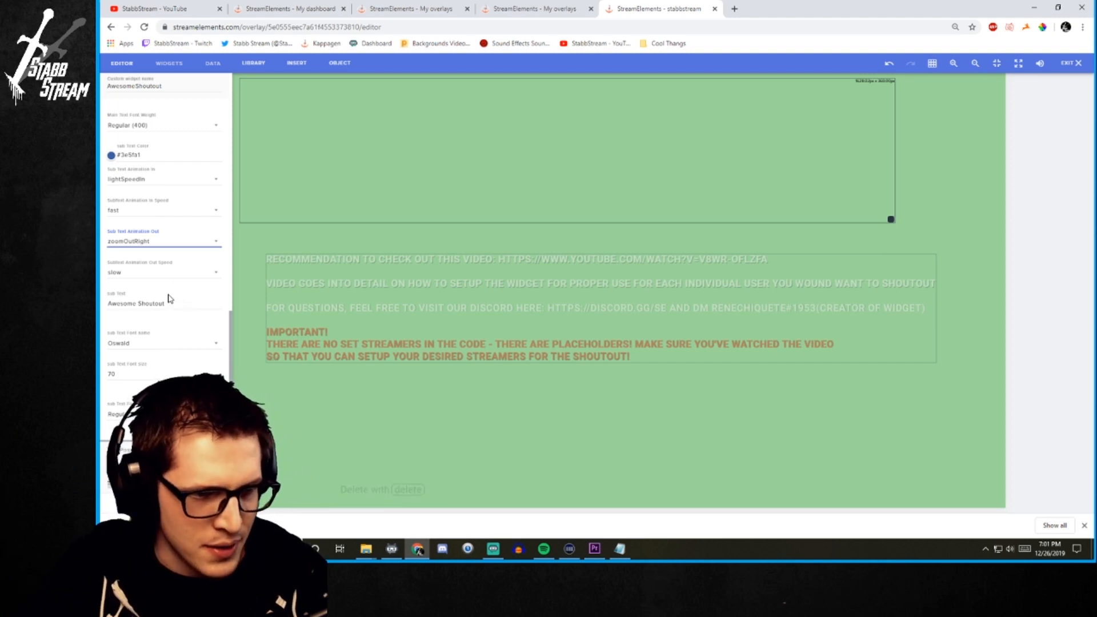
pyautogui.scroll(3)
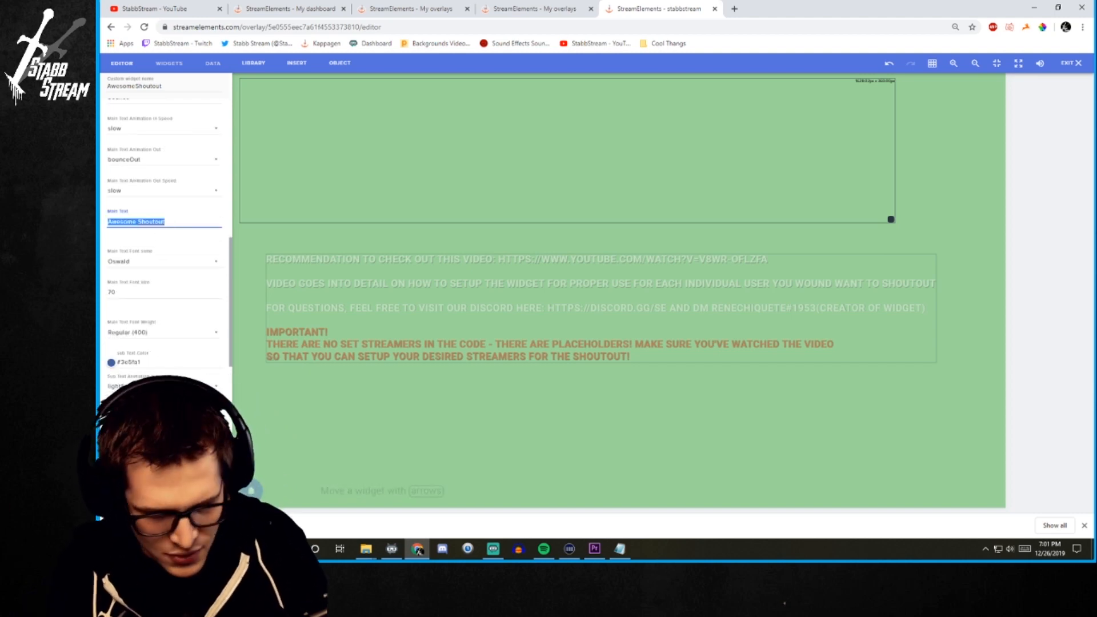
# Replace the main text with '10/10 Would Stabb Again'
pyautogui.write('10/')
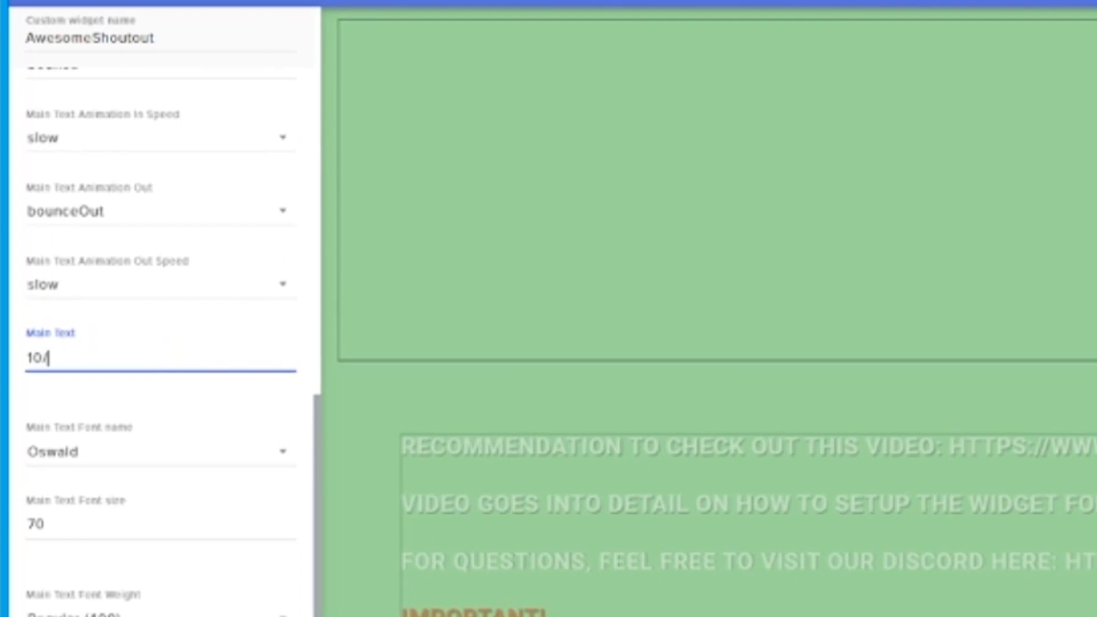
pyautogui.write('/10 Would Stabb Ag')
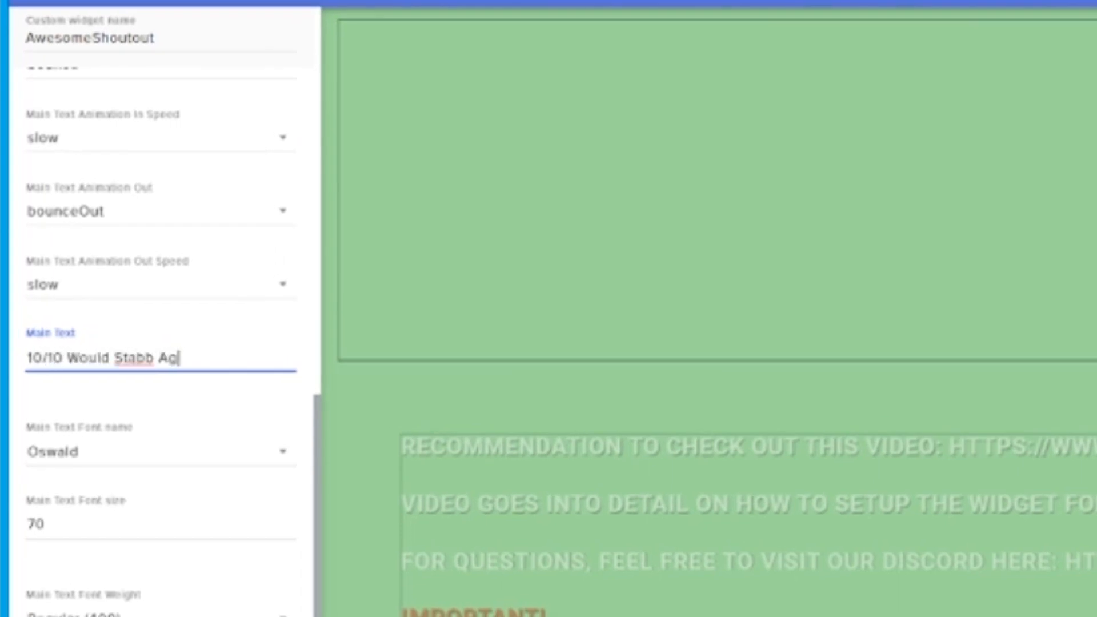
pyautogui.write('ain')
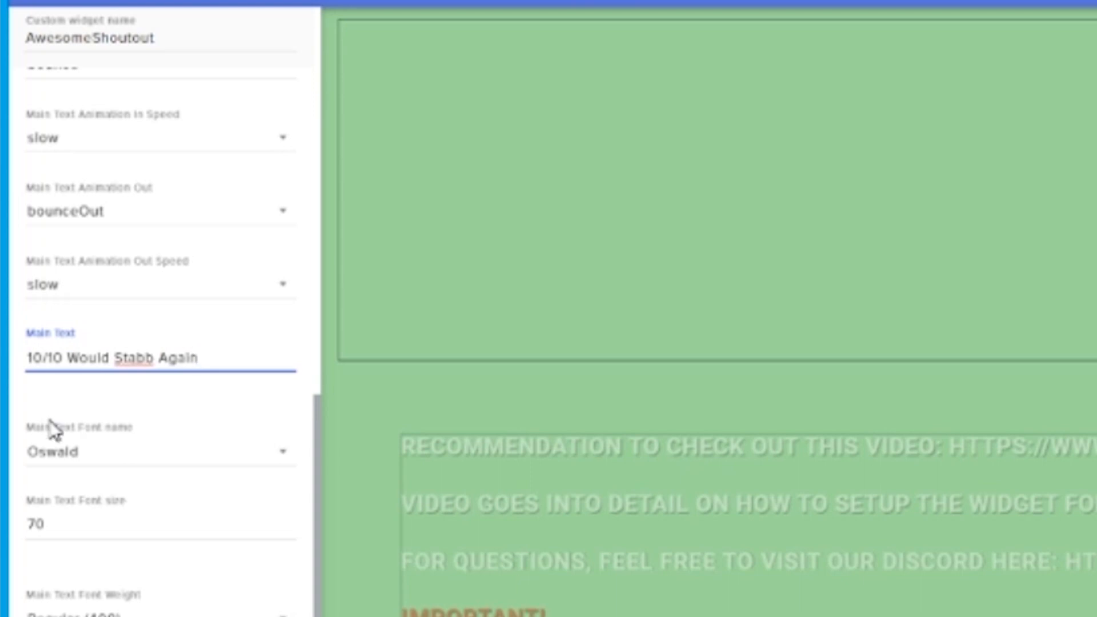
pyautogui.moveTo(260, 416)
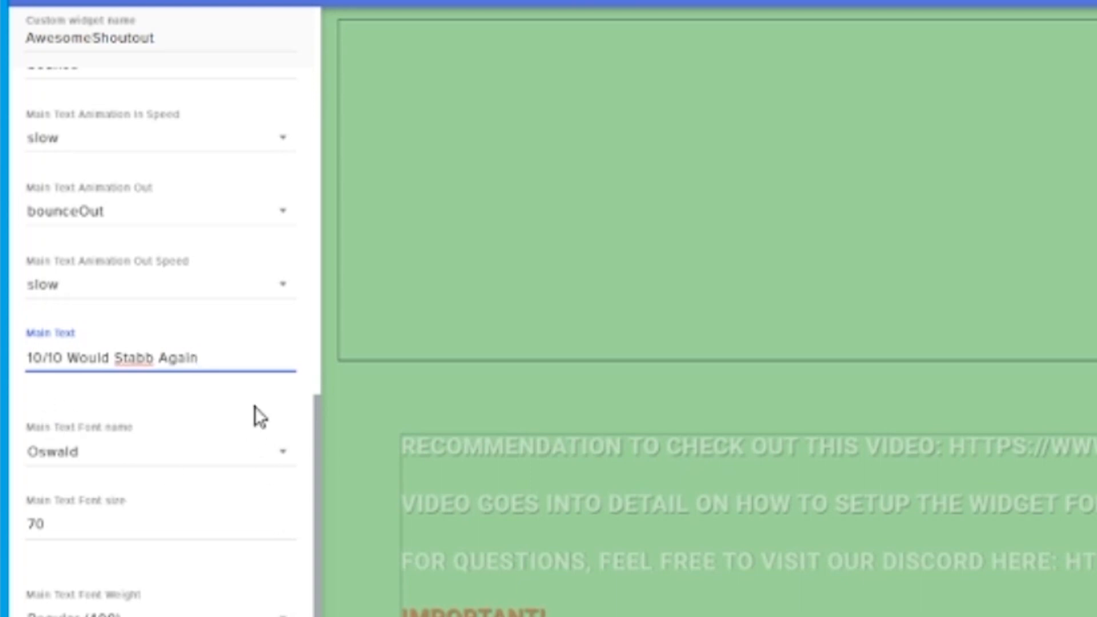
# Delete the 'Awesome Shoutout' sub text so the field is empty
pyautogui.scroll(-3)
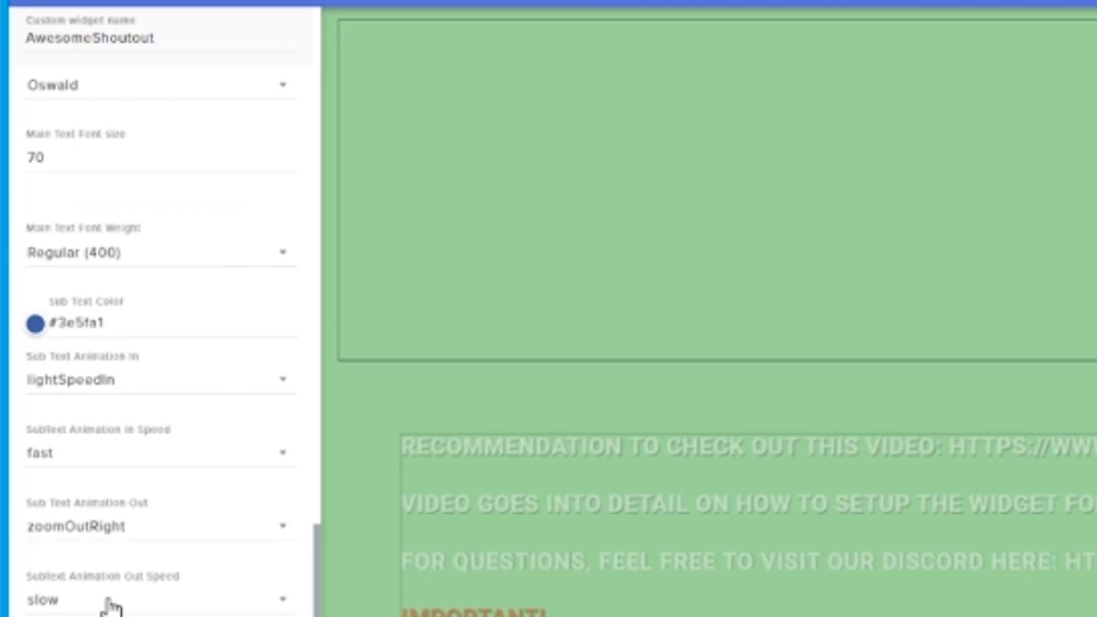
pyautogui.scroll(-3)
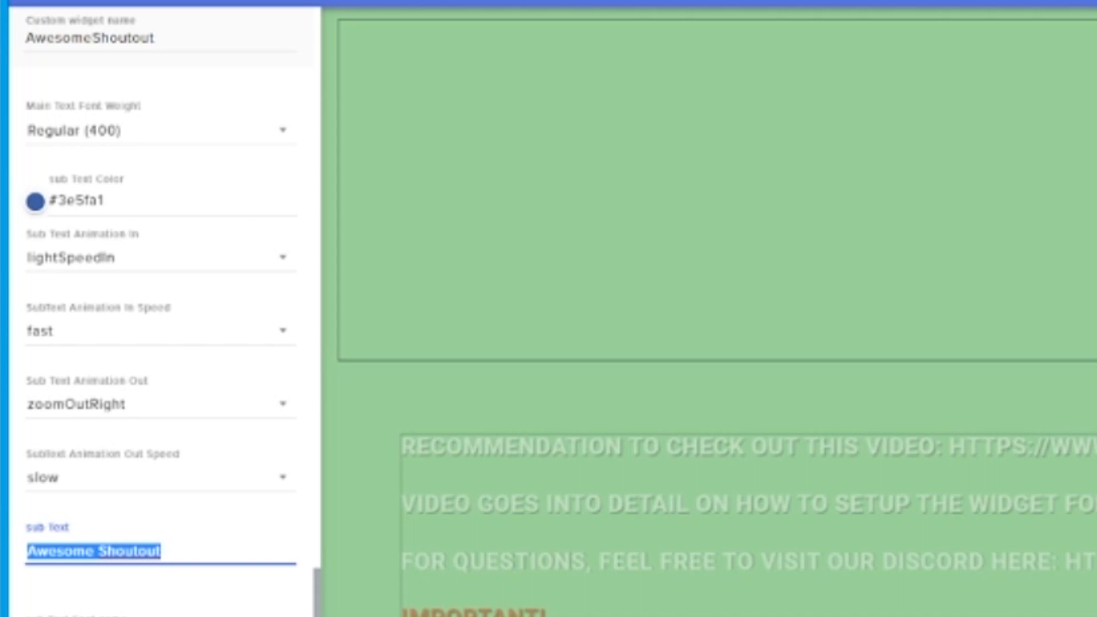
pyautogui.press('Delete')
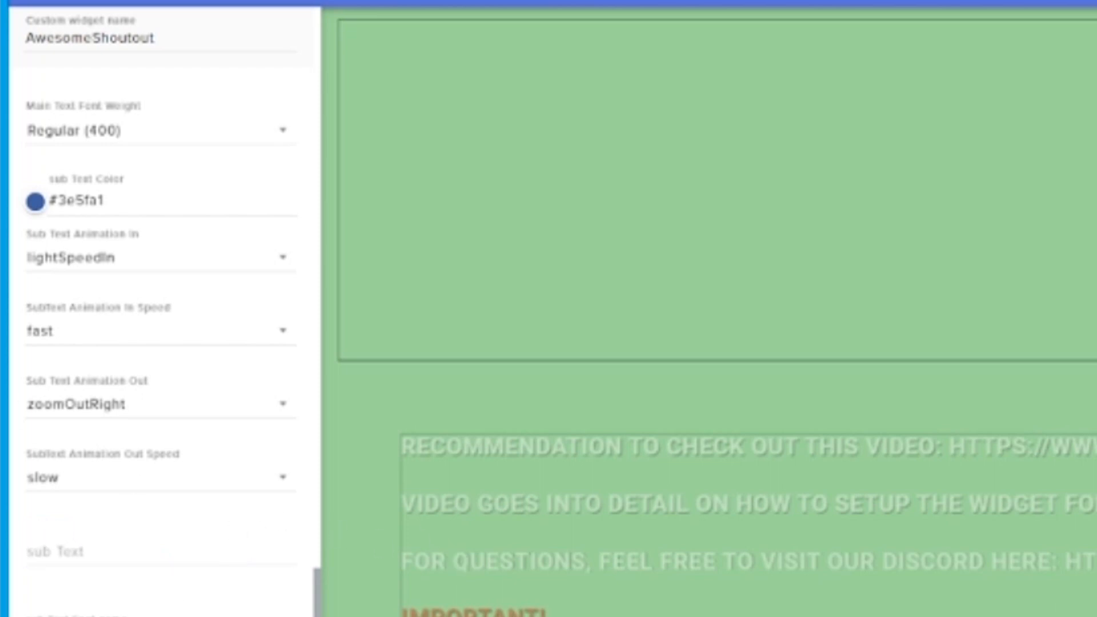
pyautogui.moveTo(176, 615)
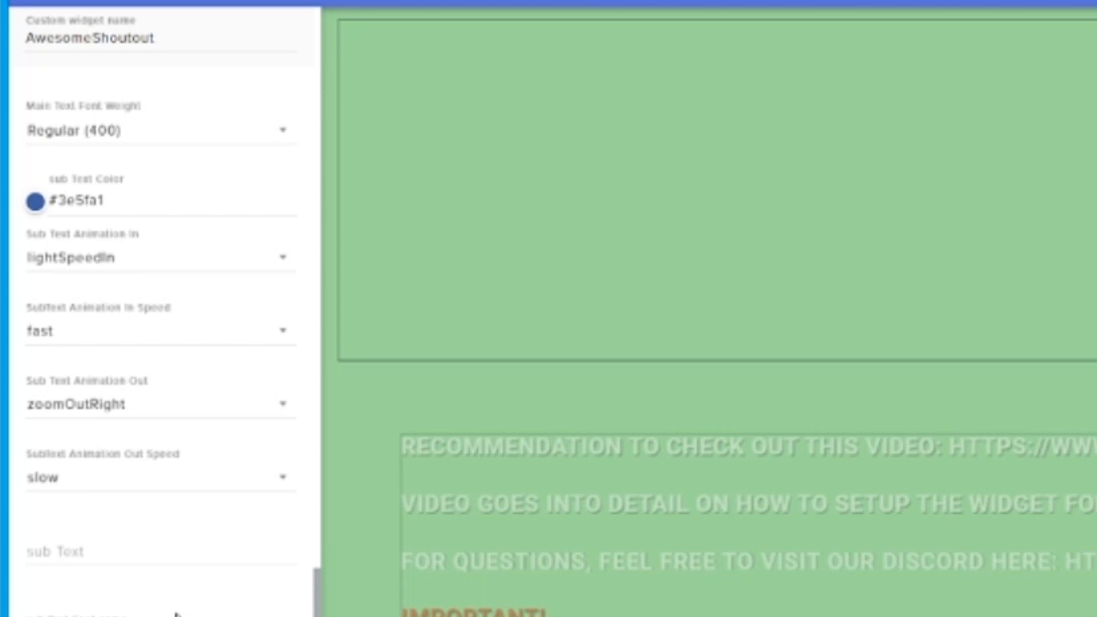
pyautogui.moveTo(179, 614)
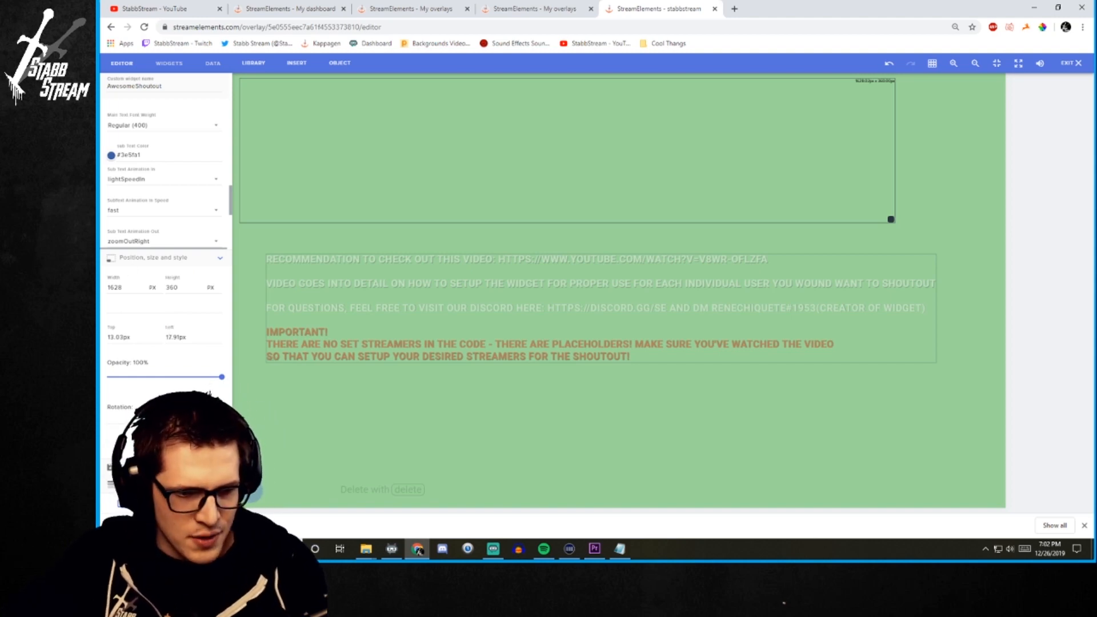
pyautogui.scroll(-3)
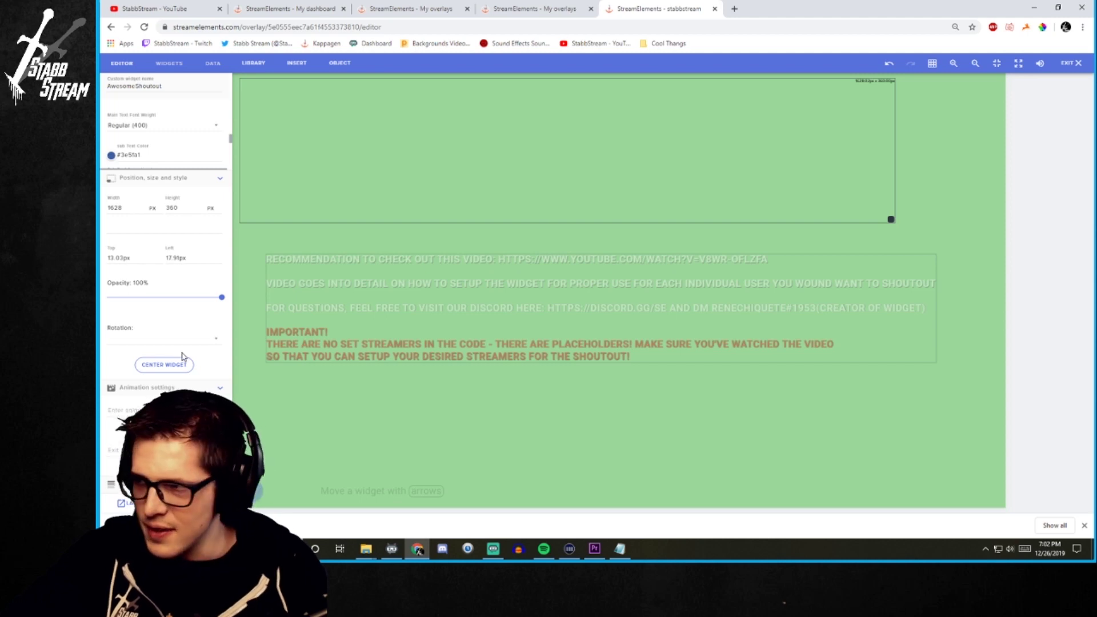
pyautogui.moveTo(167, 323)
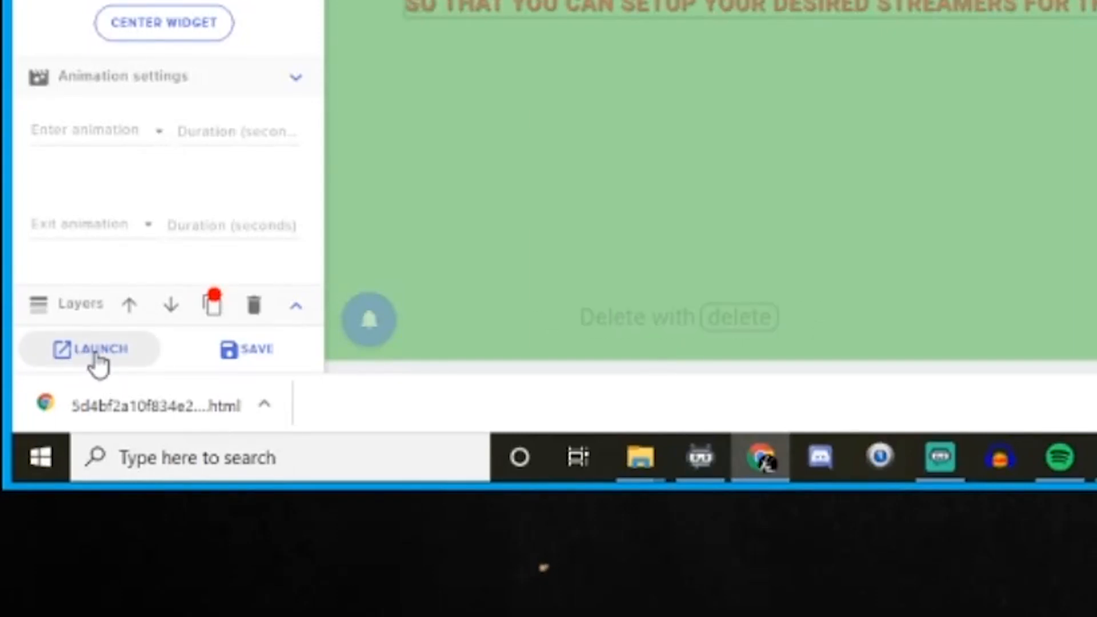
# Copy the overlay's export link from the Launch your overlay dialog
pyautogui.click(89, 350)
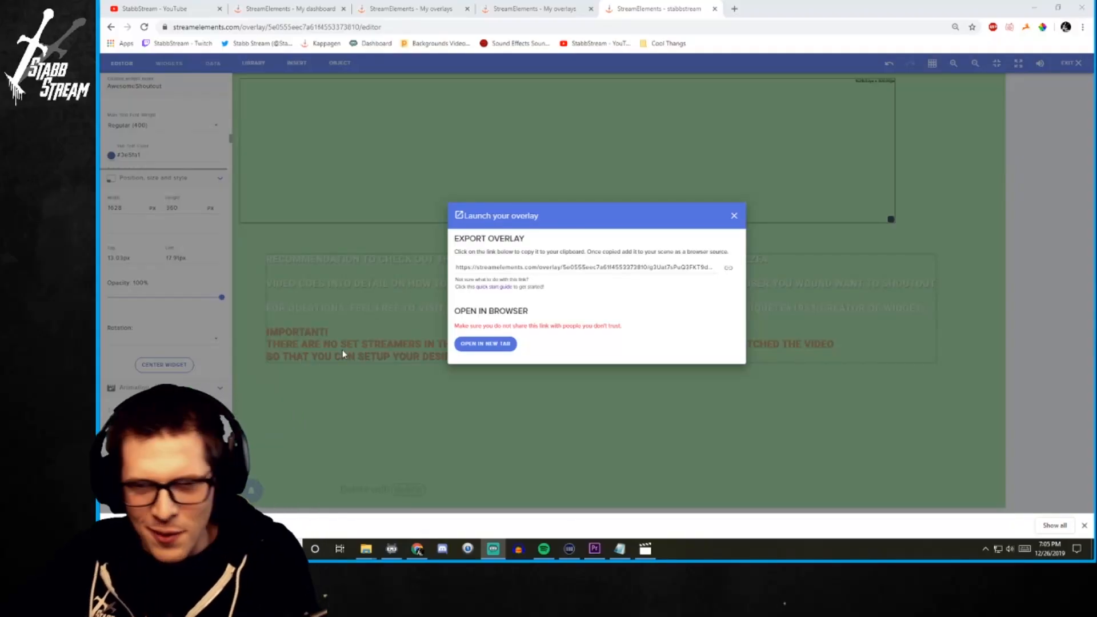
pyautogui.moveTo(685, 272)
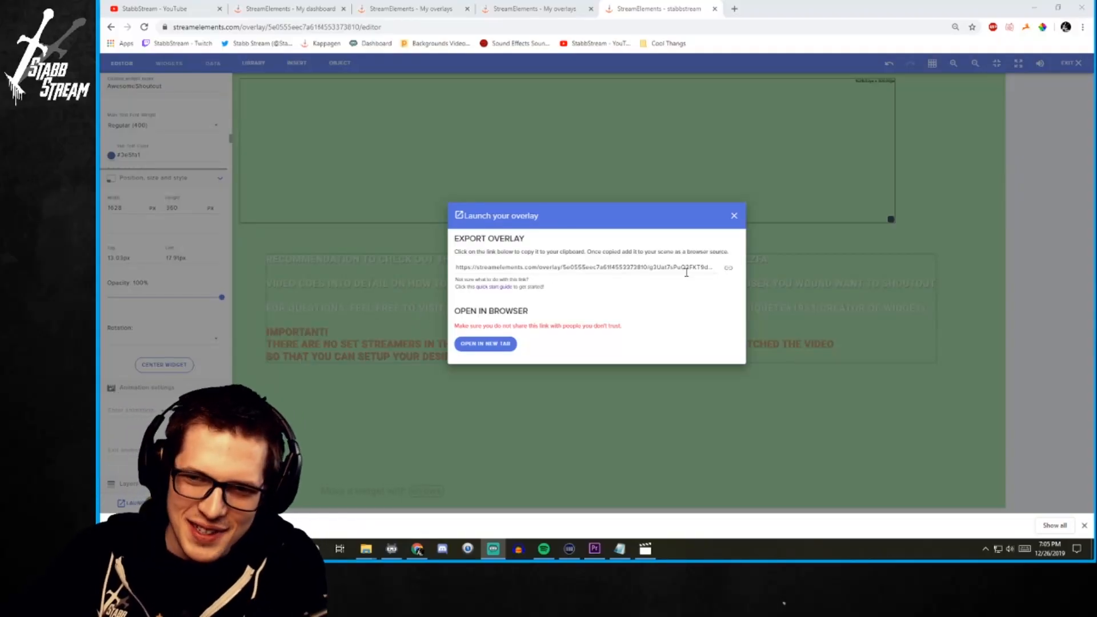
pyautogui.click(582, 267)
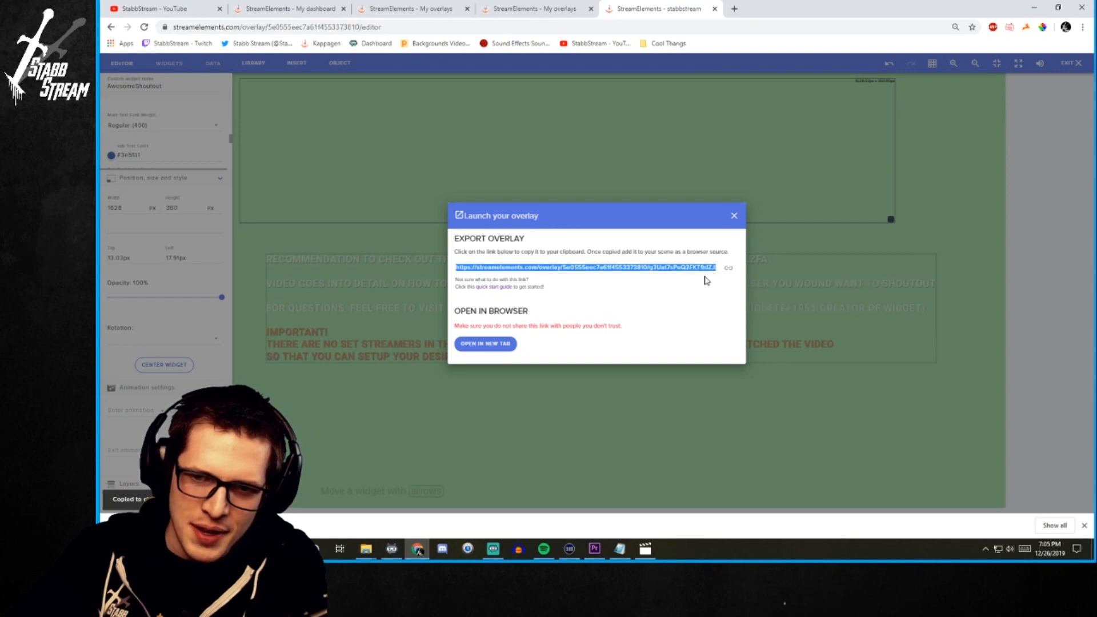
pyautogui.moveTo(706, 278)
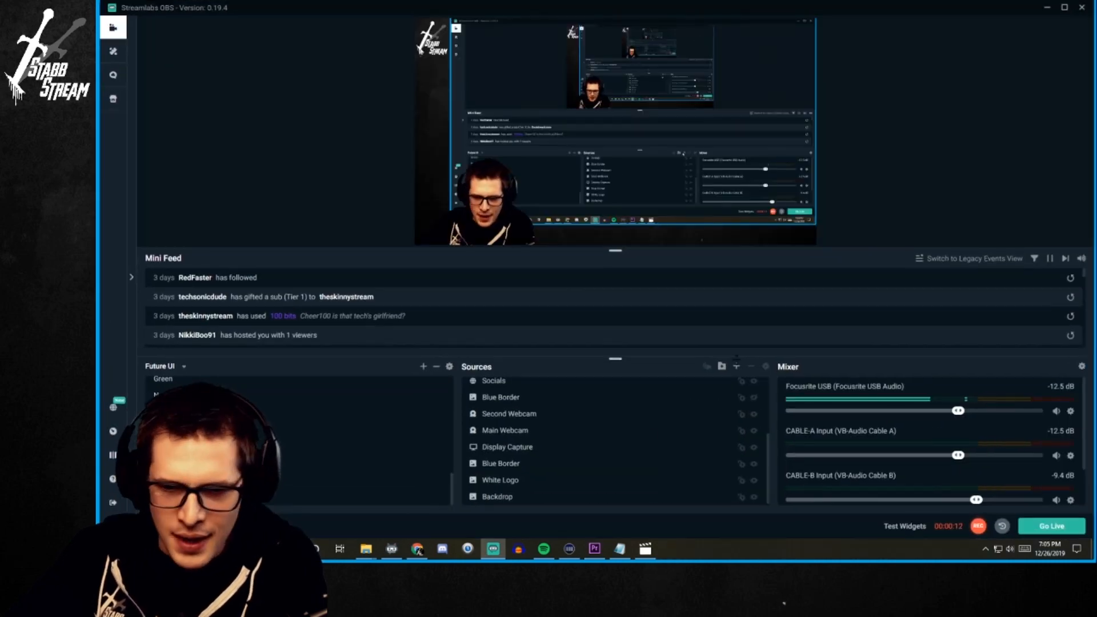
# Add a new browser source named Shoutout2 to the Streamlabs OBS scene
pyautogui.click(423, 366)
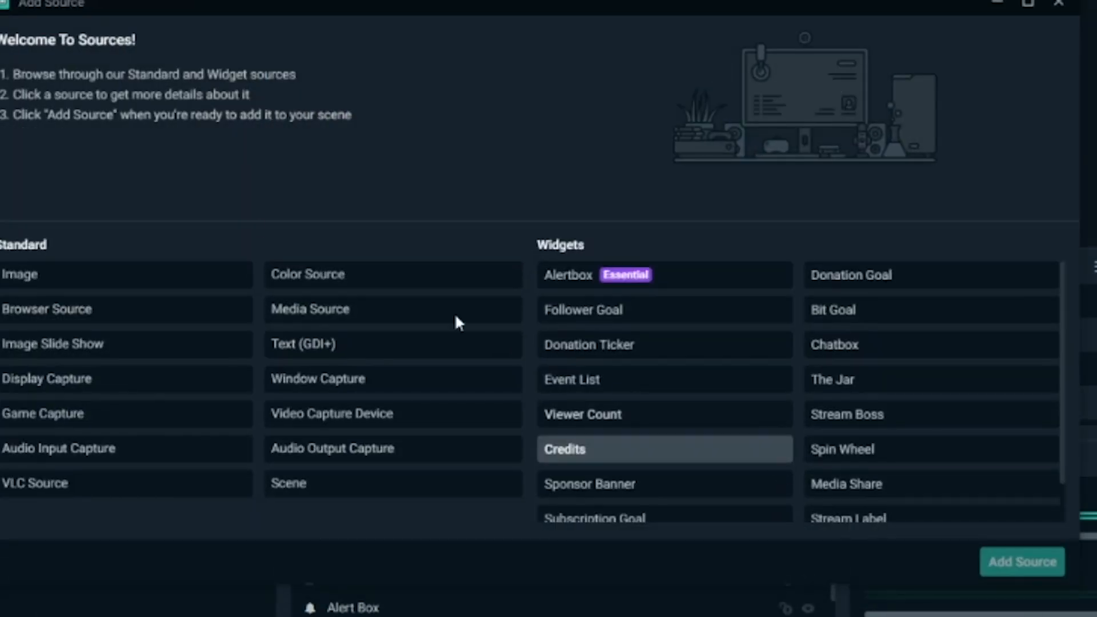
pyautogui.click(47, 308)
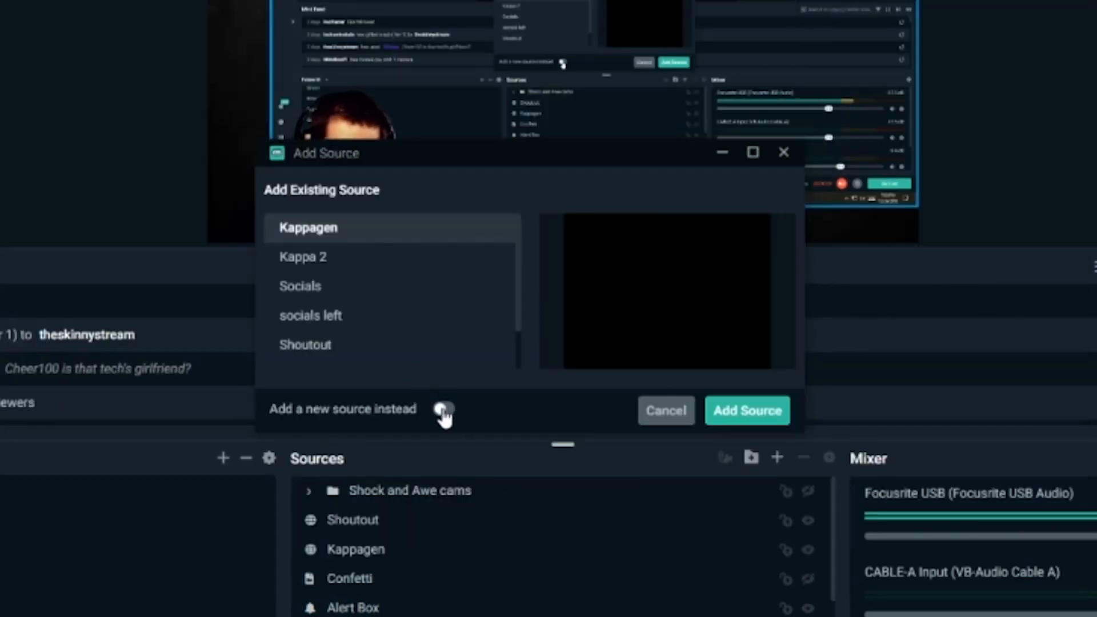
pyautogui.click(444, 409)
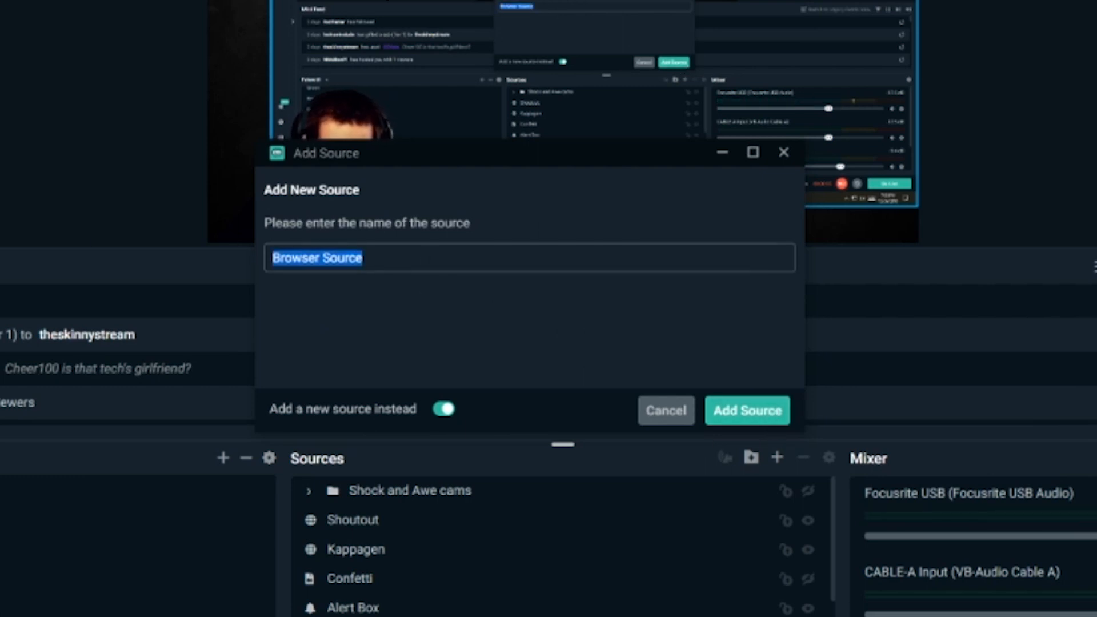
pyautogui.write('Shout')
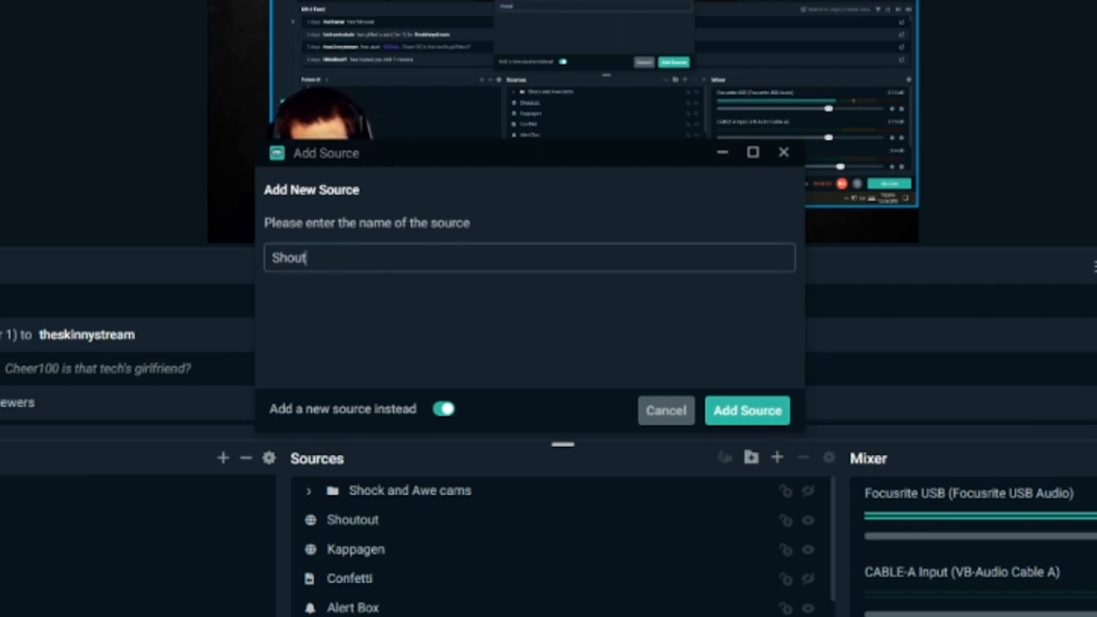
pyautogui.write('out2')
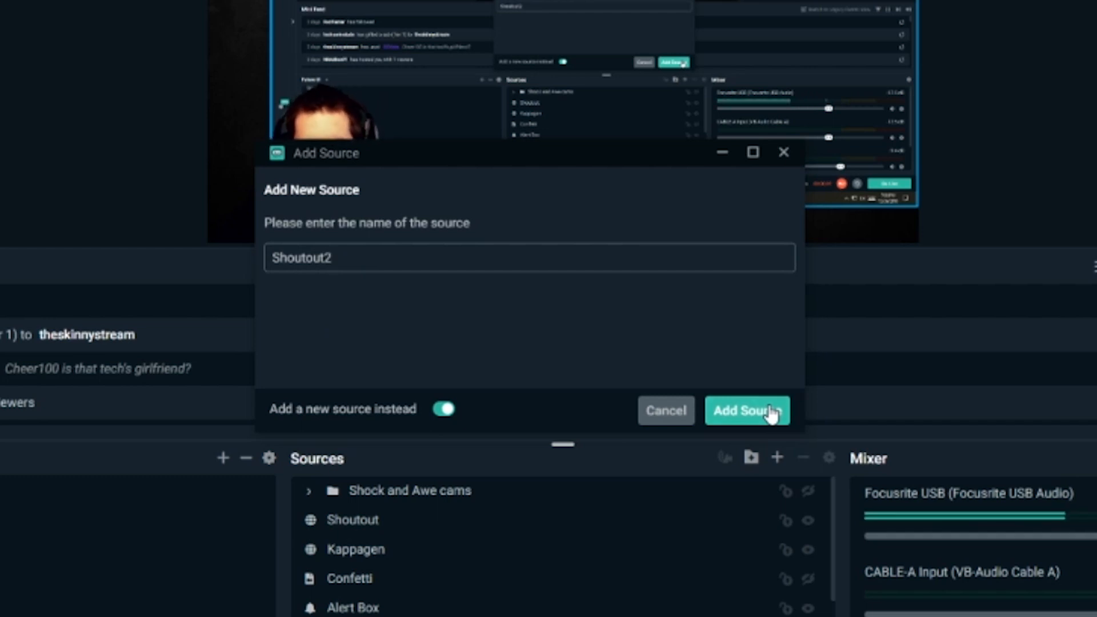
pyautogui.click(746, 410)
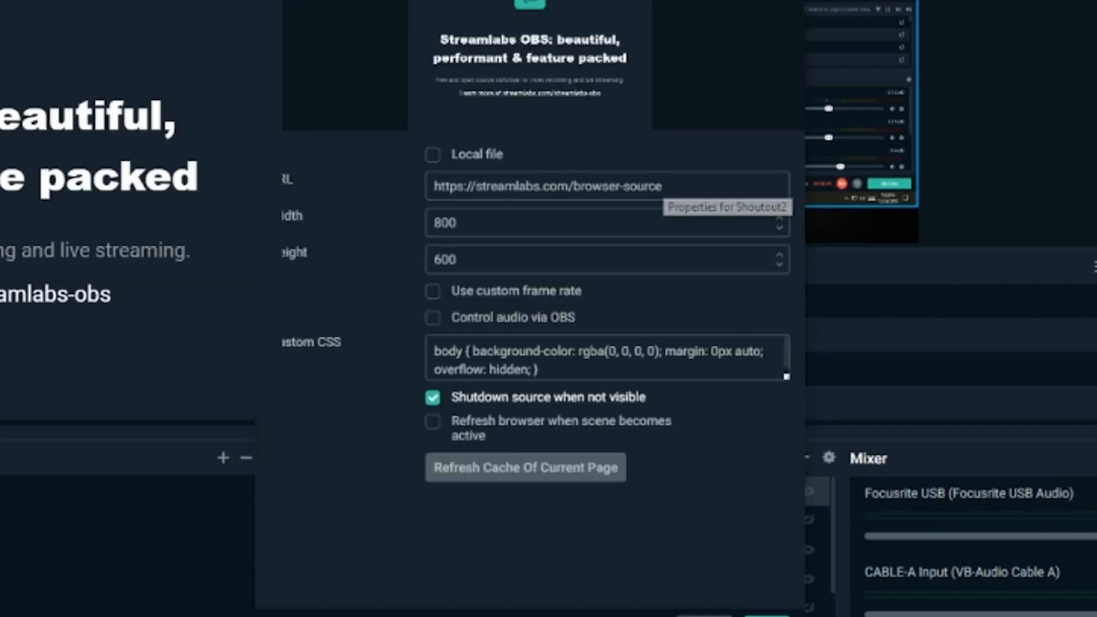
# Point Shoutout2 at the StreamElements overlay URL and hide the original Shoutout source
pyautogui.tripleClick(546, 185)
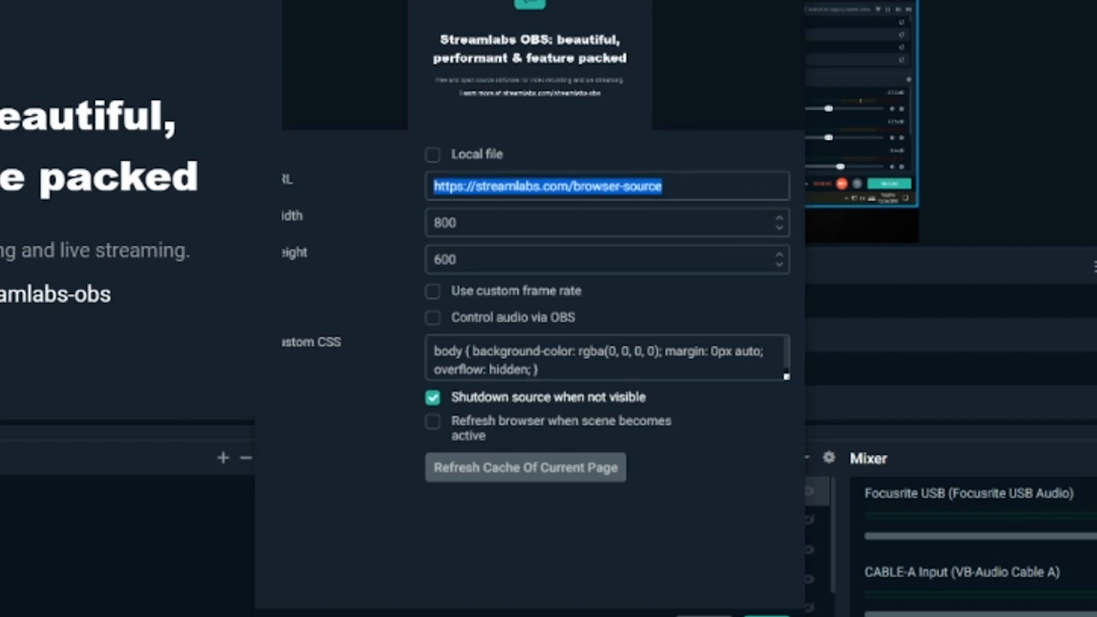
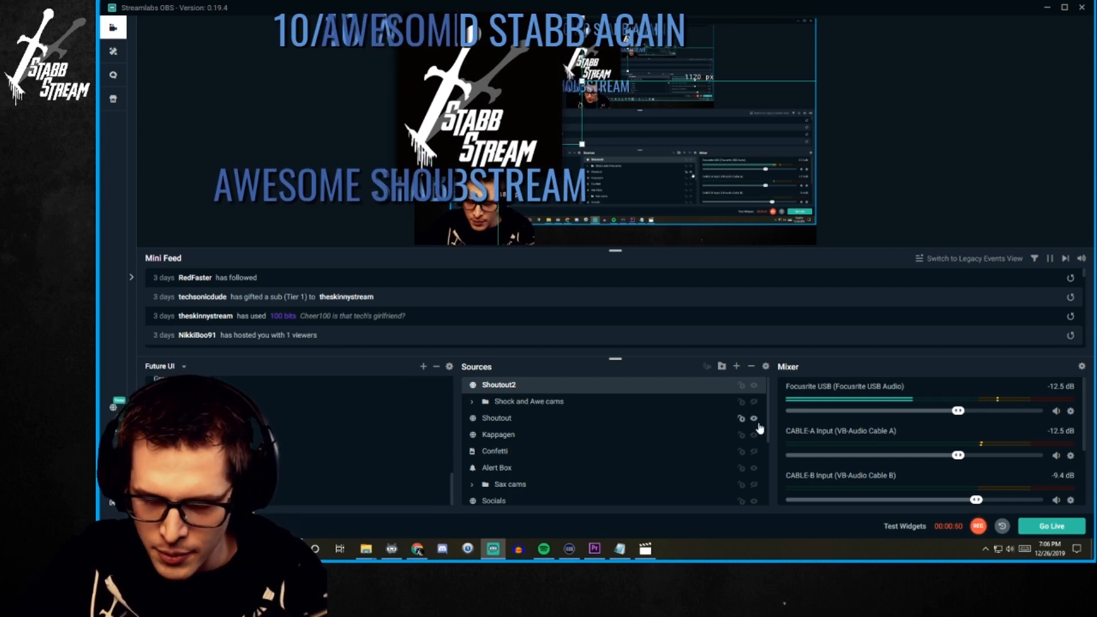
pyautogui.click(497, 418)
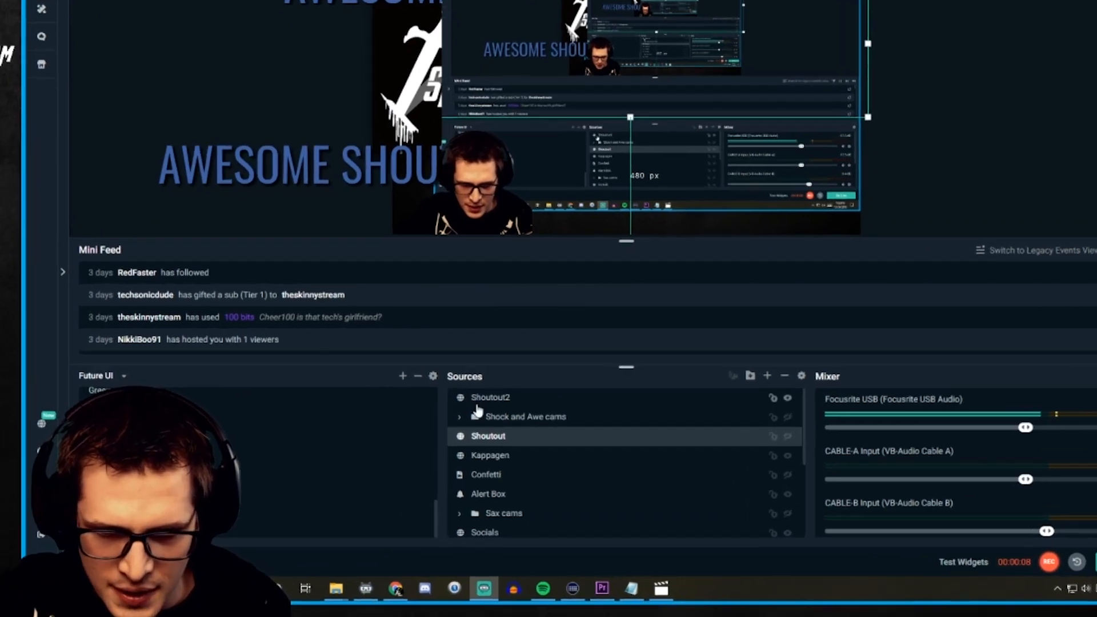
# Set Shoutout2's browser source width to 1950 px in its Properties, then switch back to Chrome
pyautogui.rightClick(490, 397)
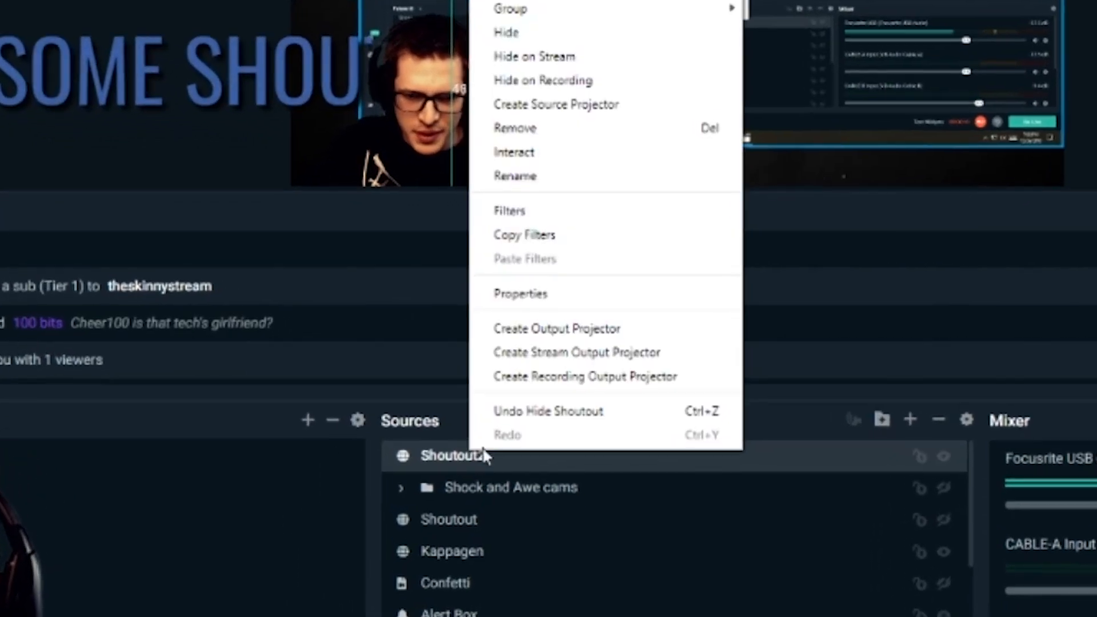
pyautogui.moveTo(567, 294)
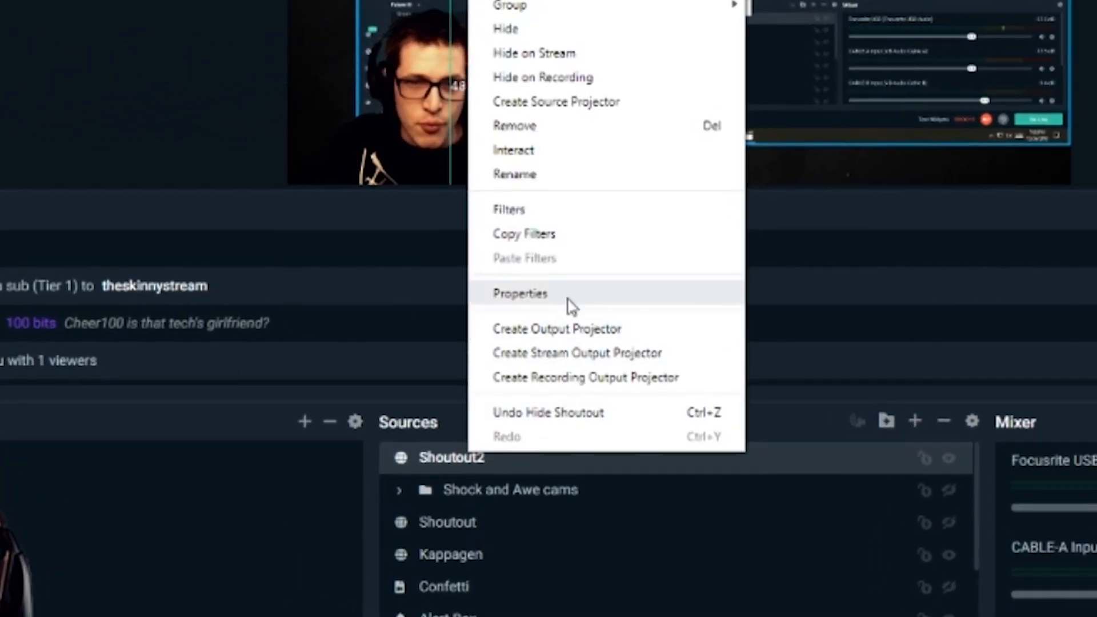
pyautogui.click(519, 294)
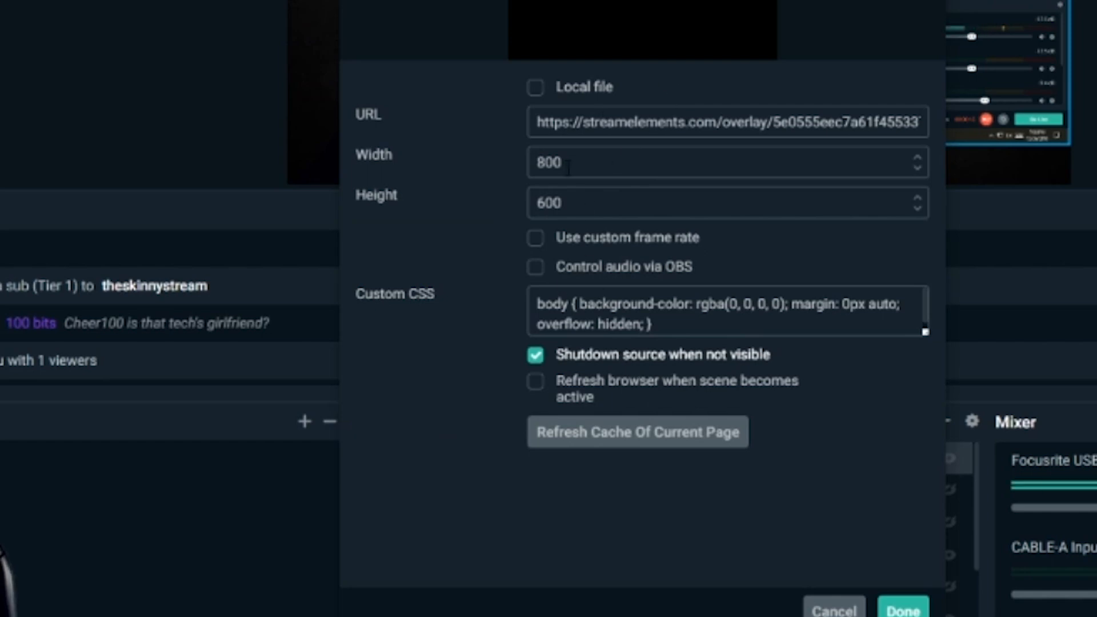
pyautogui.tripleClick(550, 168)
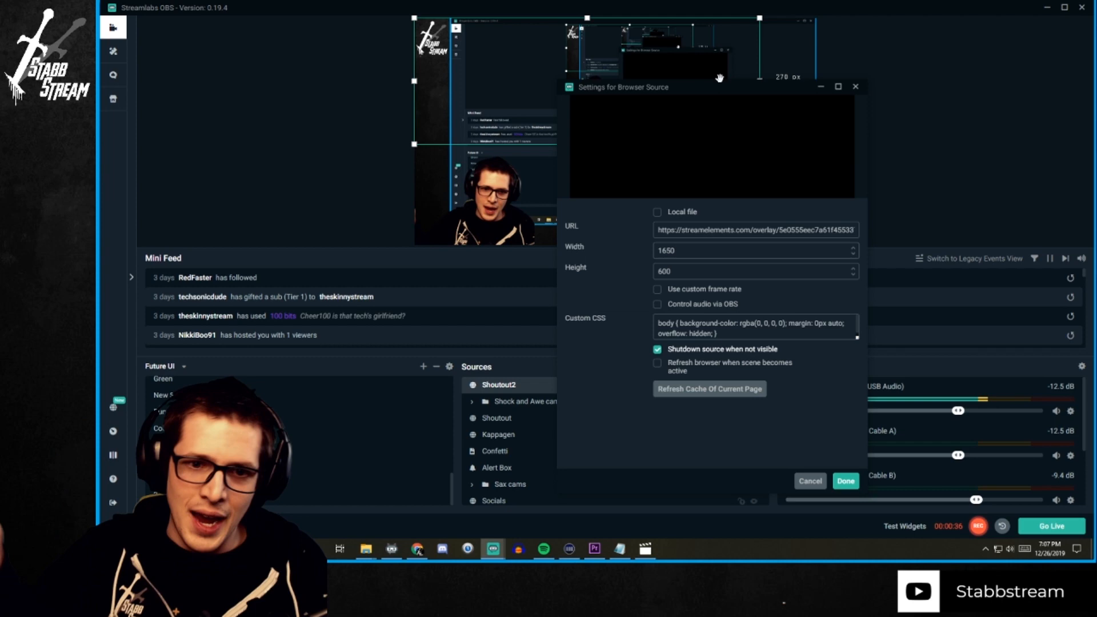
pyautogui.moveTo(821, 89)
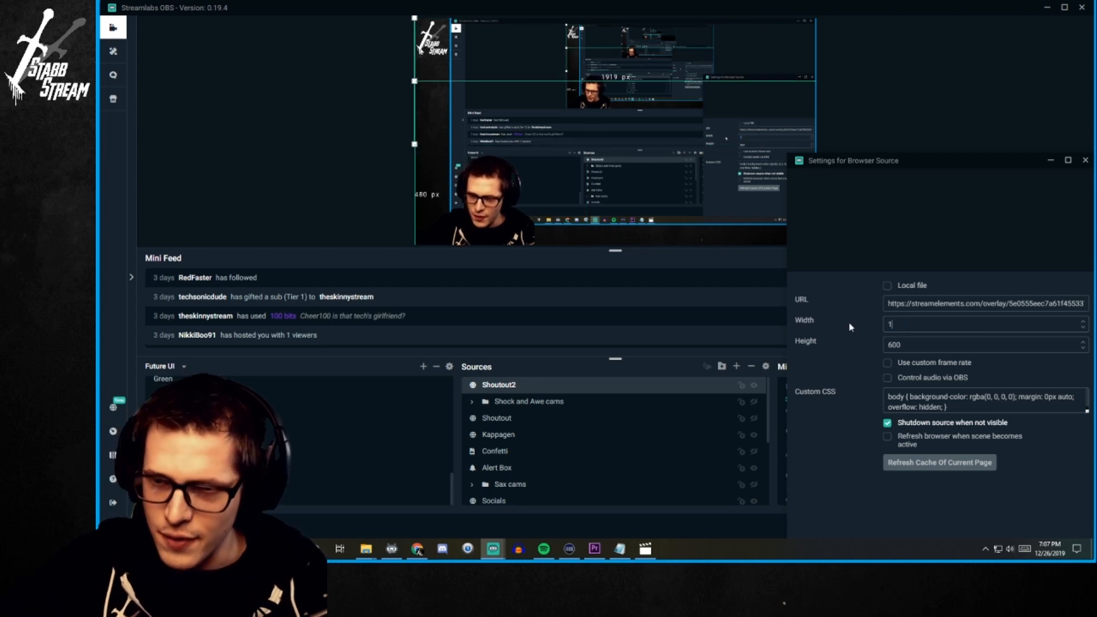
pyautogui.write('950')
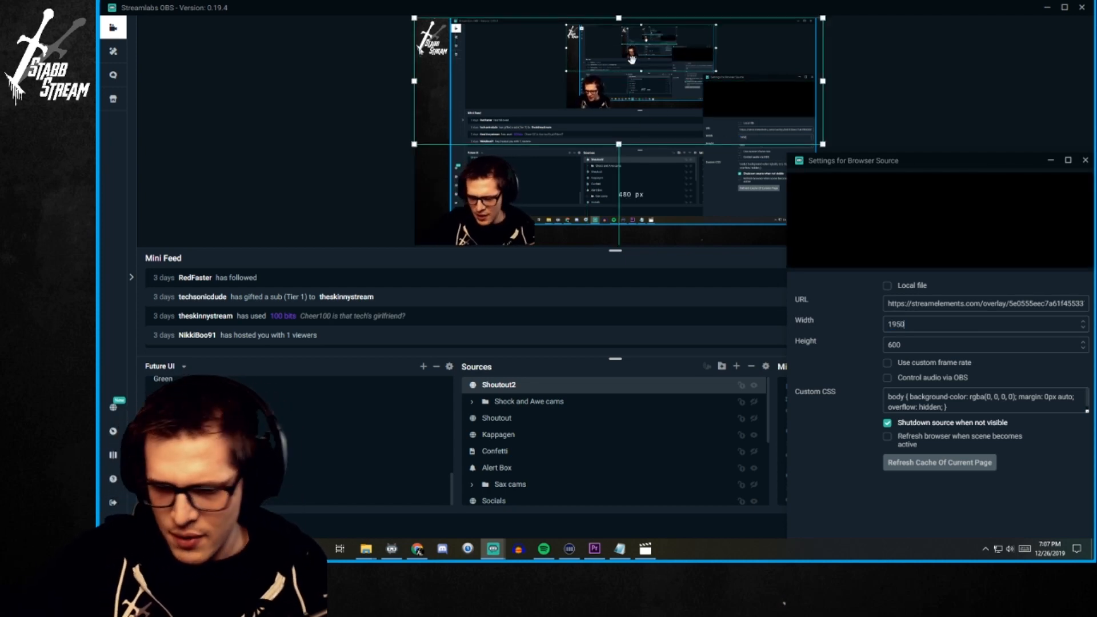
pyautogui.click(939, 463)
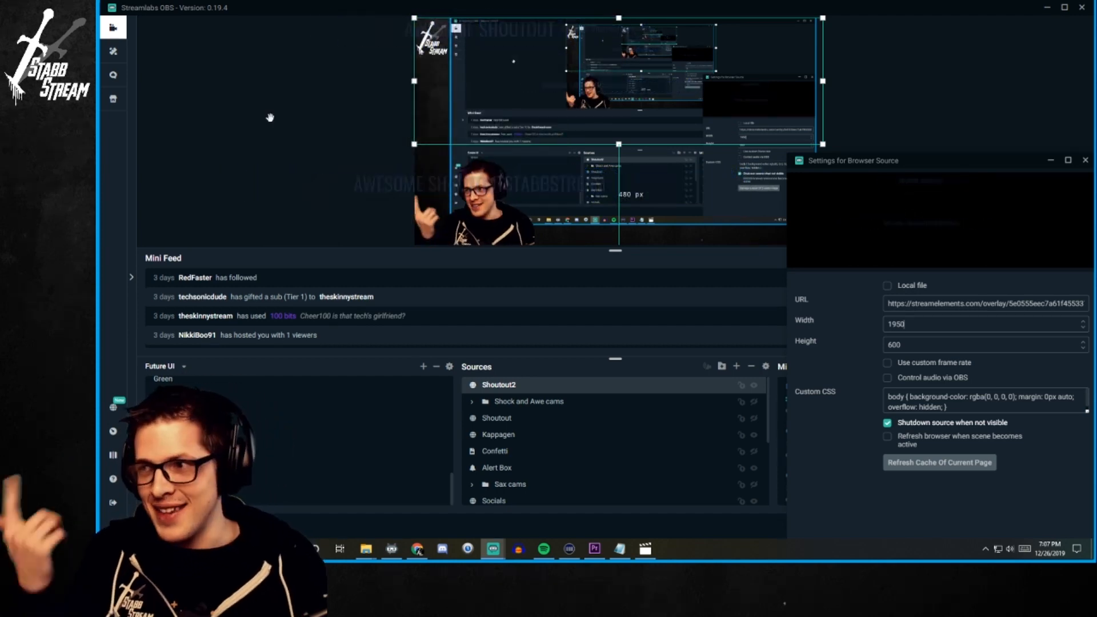
pyautogui.click(418, 548)
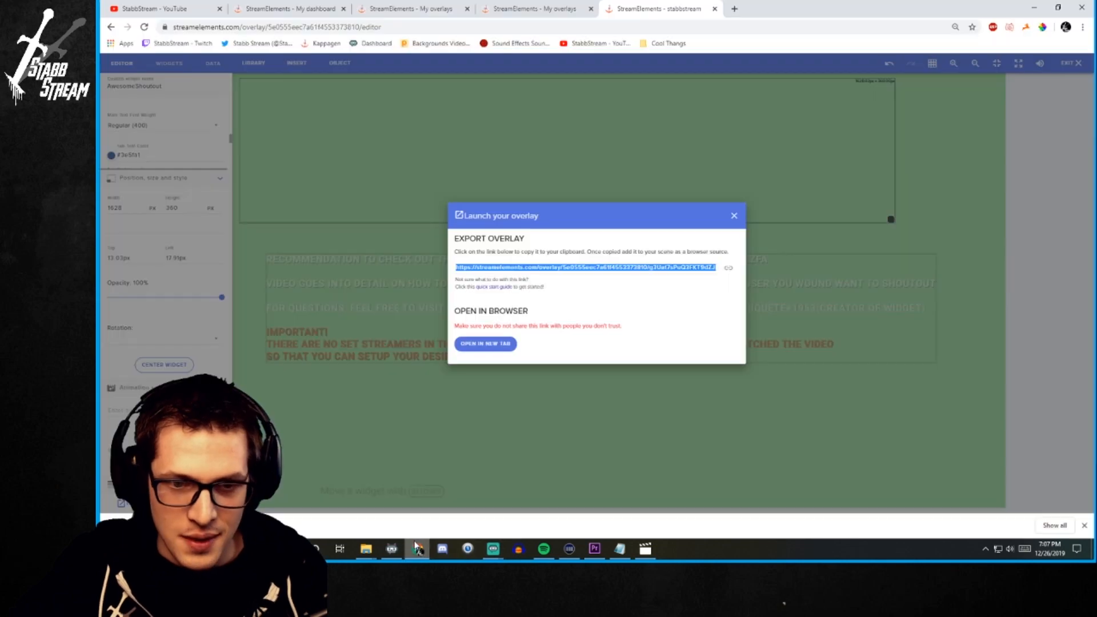
pyautogui.moveTo(587, 296)
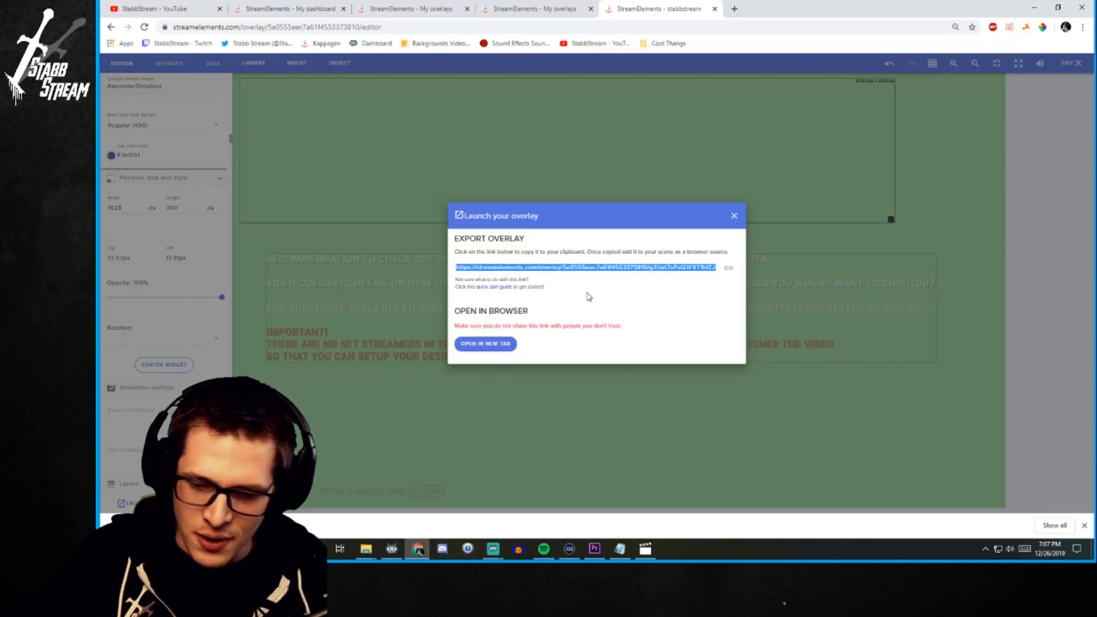
# Close the 'Launch your overlay' dialog to reveal the widget editor's animation settings
pyautogui.click(491, 548)
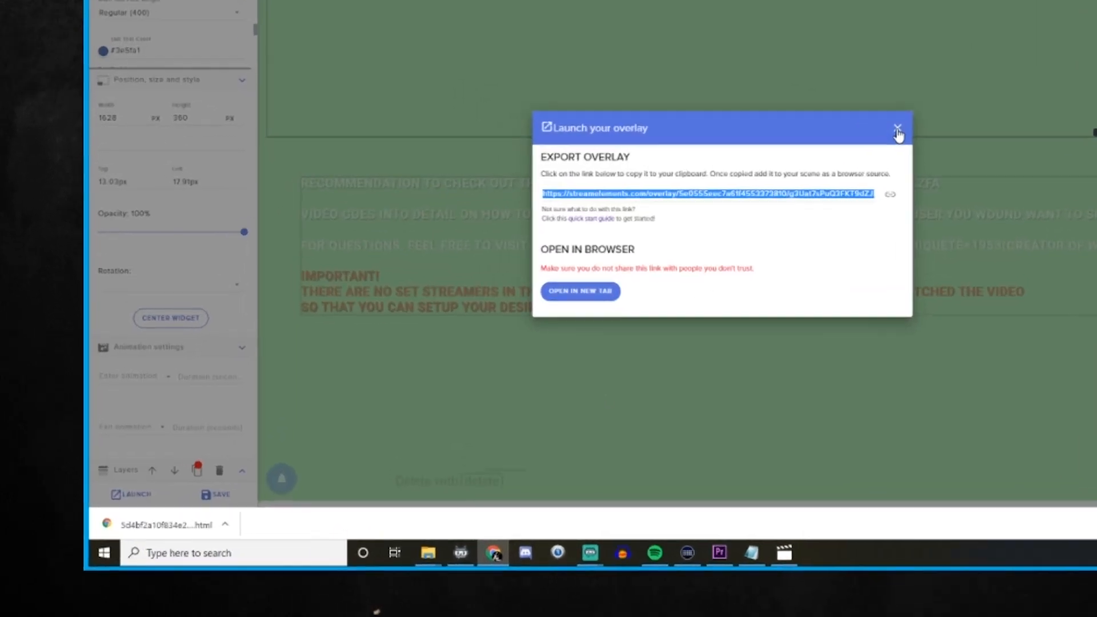
pyautogui.click(899, 129)
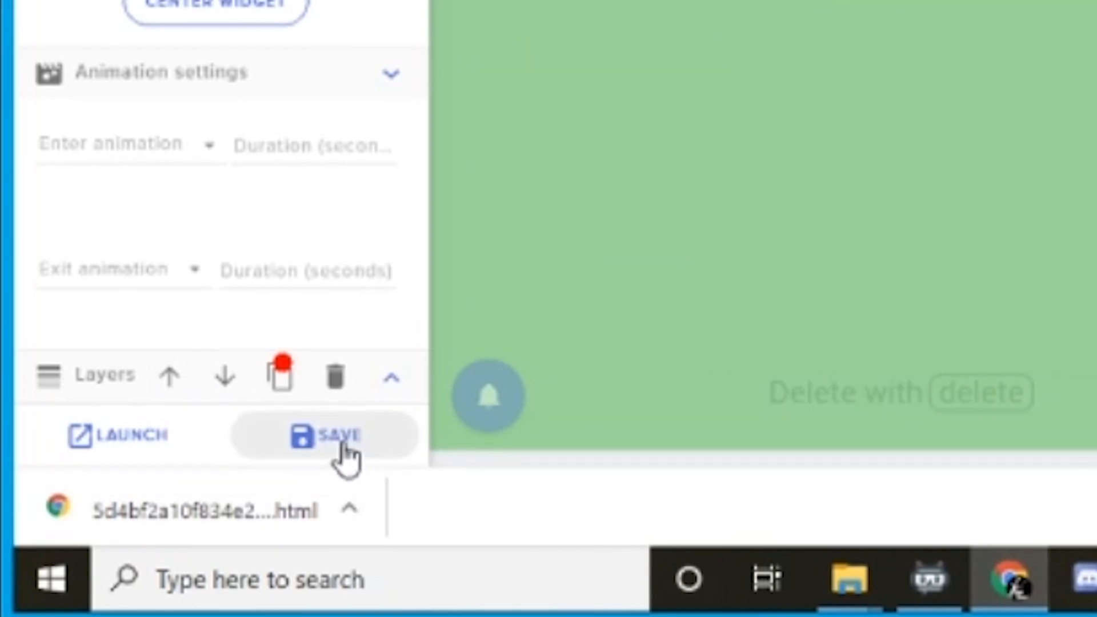
# Save the overlay so the shoutout preview plays with the StabbStream logo
pyautogui.click(326, 436)
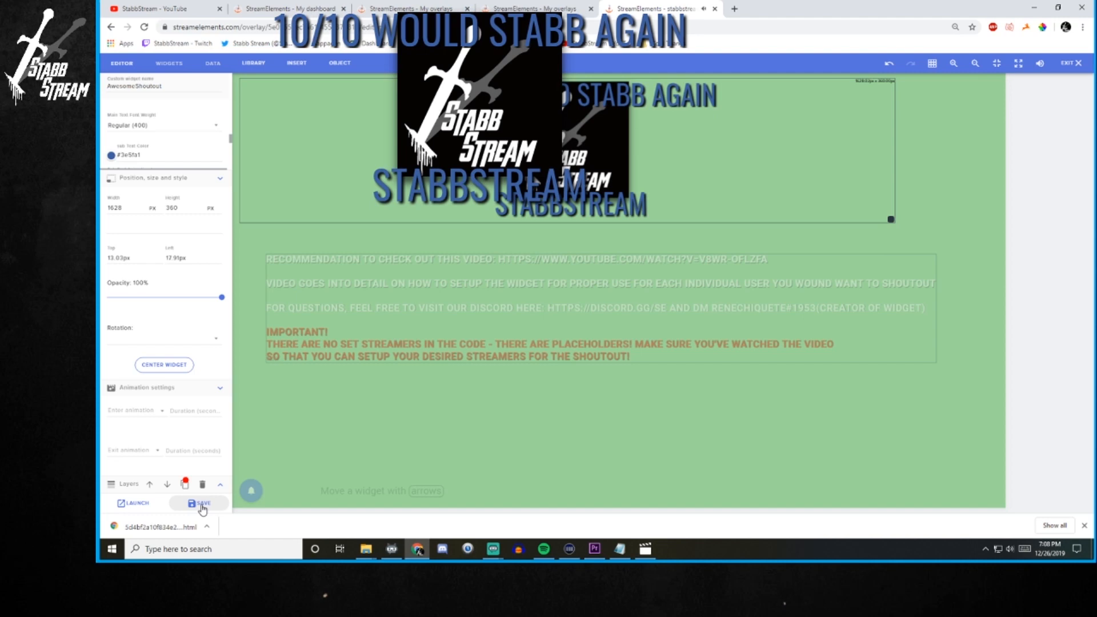
pyautogui.moveTo(481, 391)
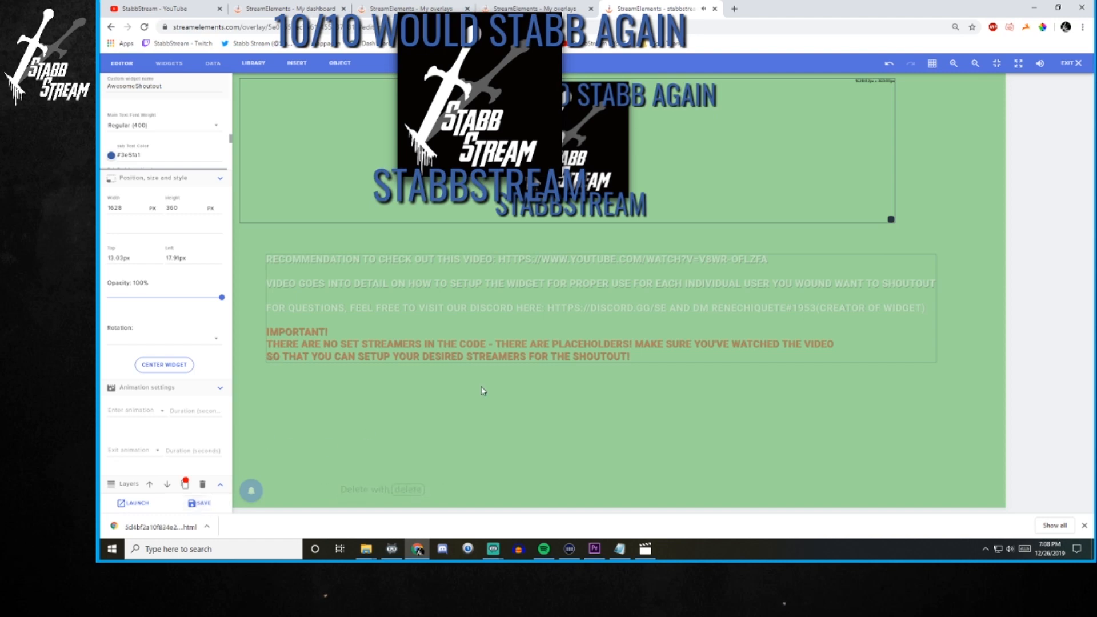